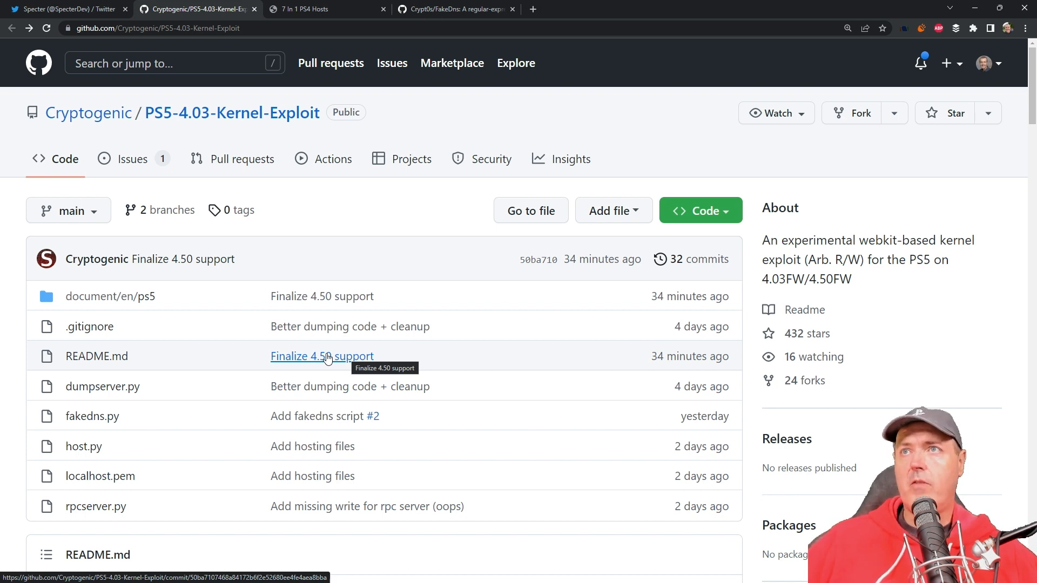
pyautogui.moveTo(231, 112)
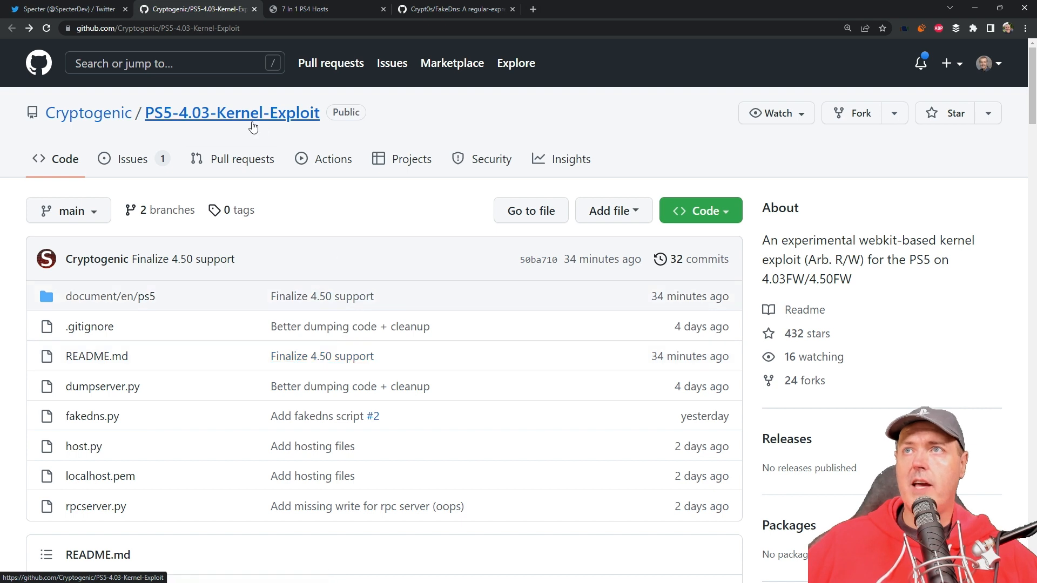
pyautogui.moveTo(249, 158)
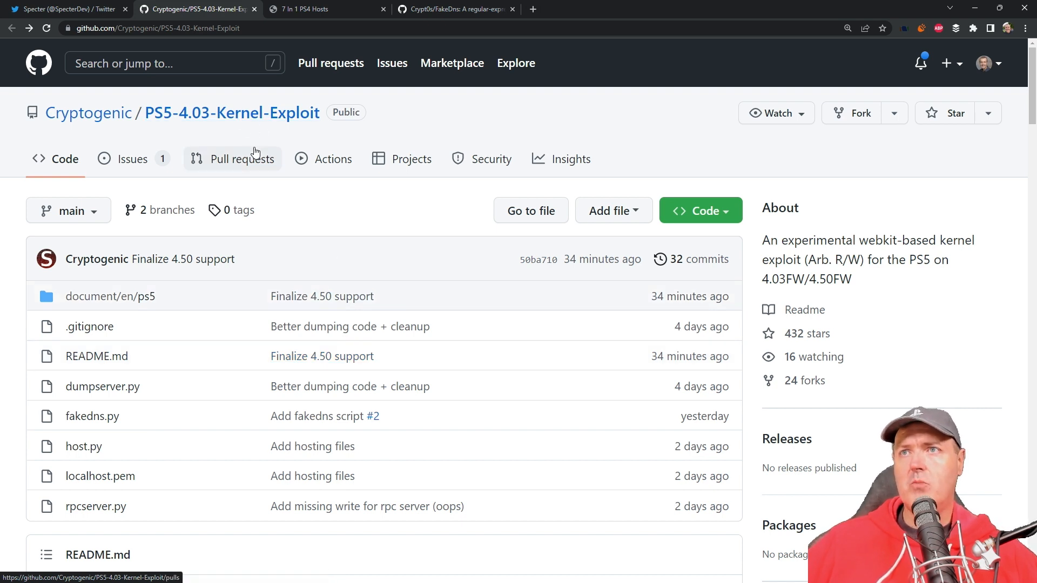
pyautogui.moveTo(434, 280)
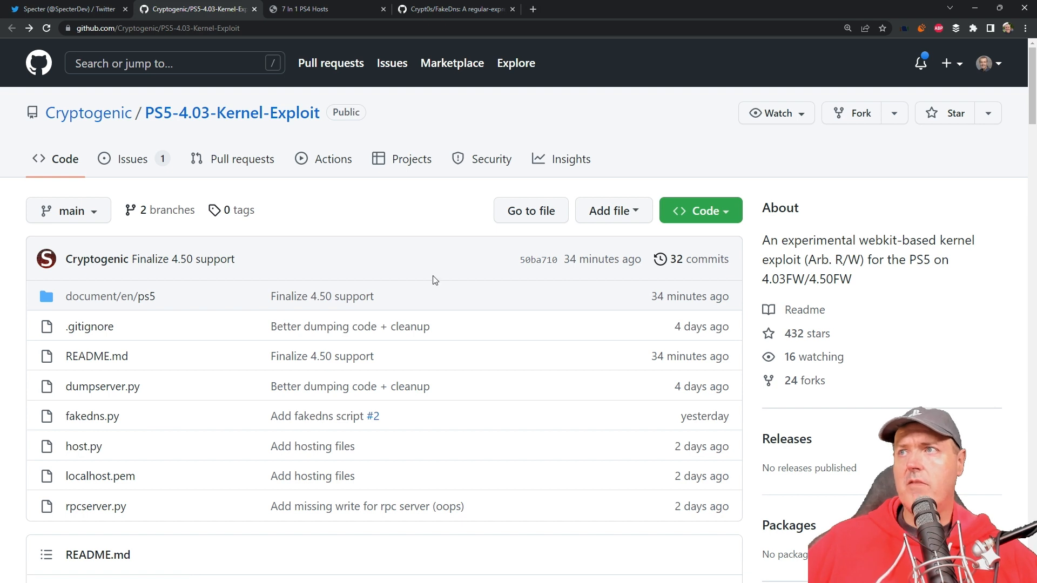
pyautogui.moveTo(602, 259)
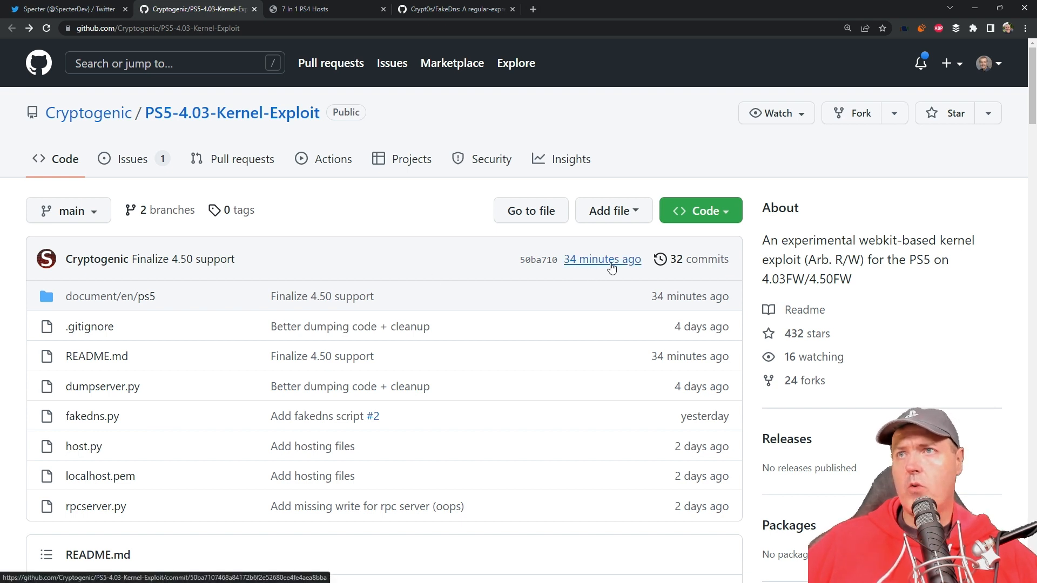
pyautogui.moveTo(183, 259)
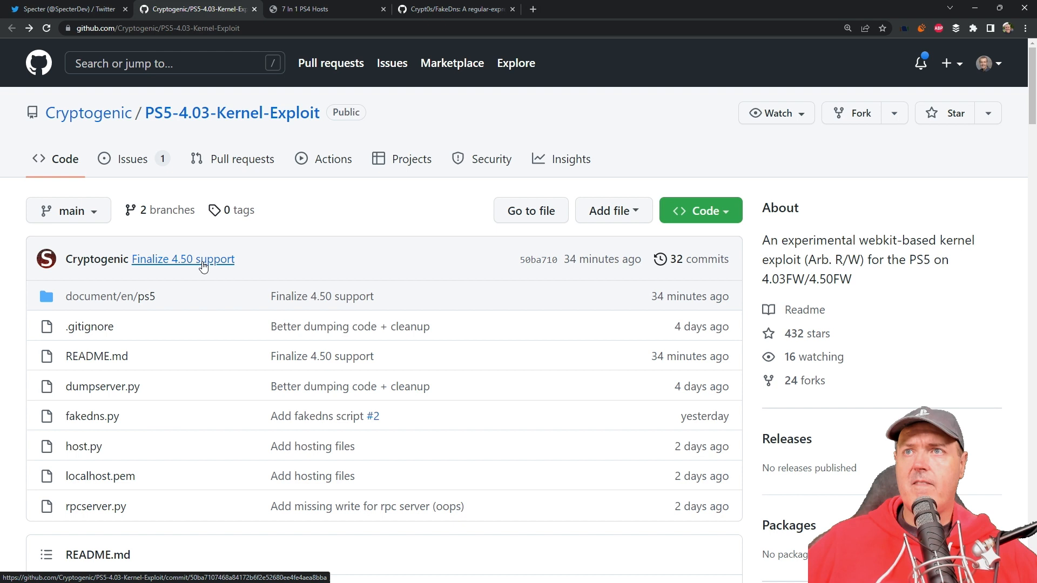
pyautogui.moveTo(289, 267)
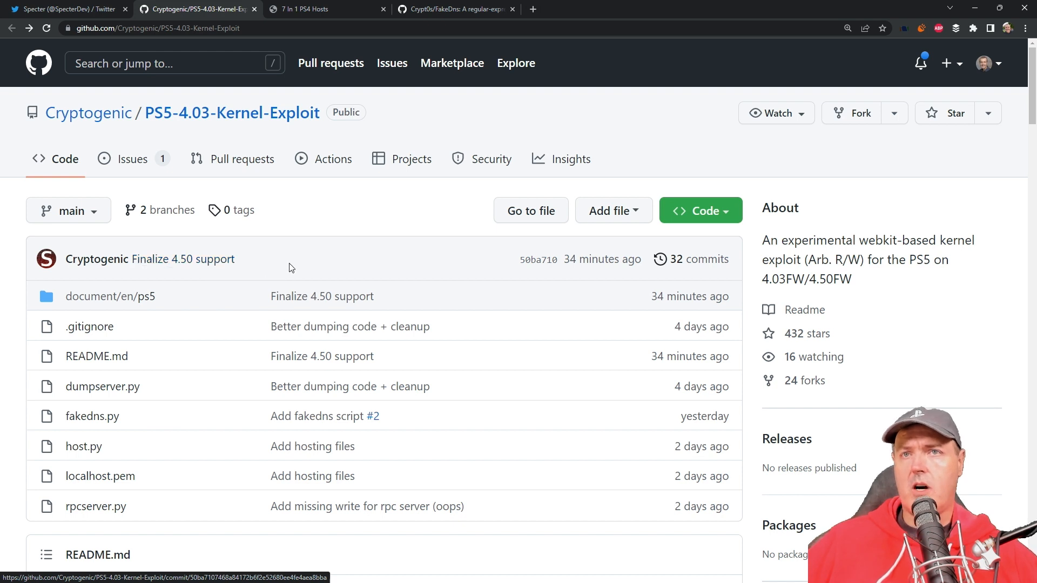
pyautogui.moveTo(200, 129)
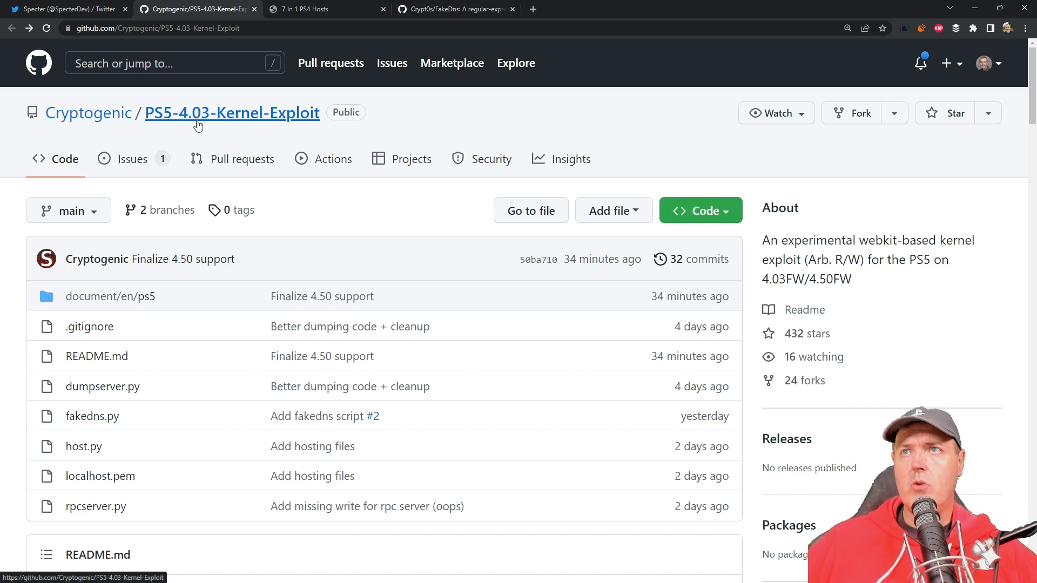
pyautogui.moveTo(216, 244)
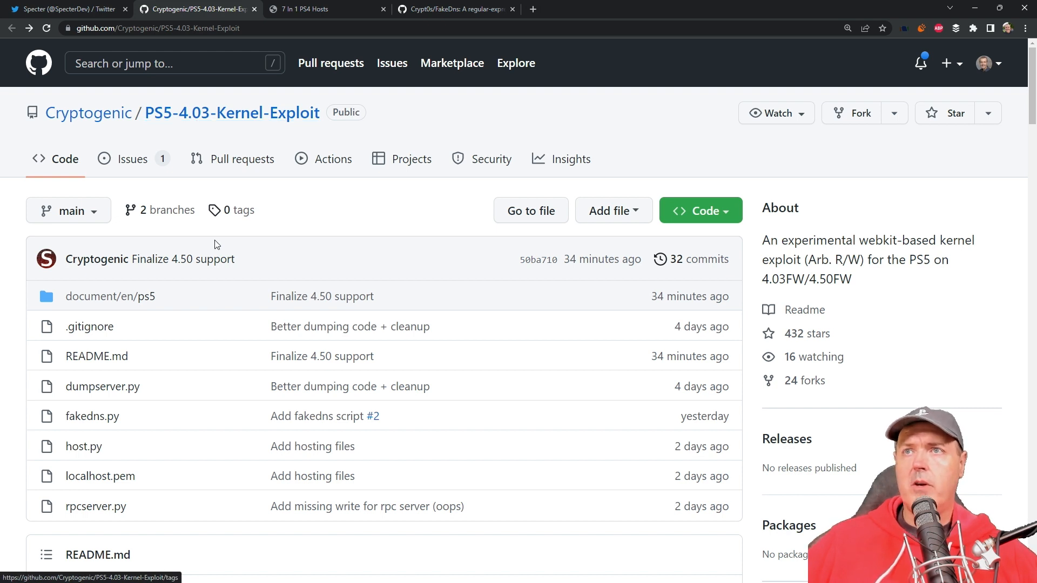
pyautogui.moveTo(183, 259)
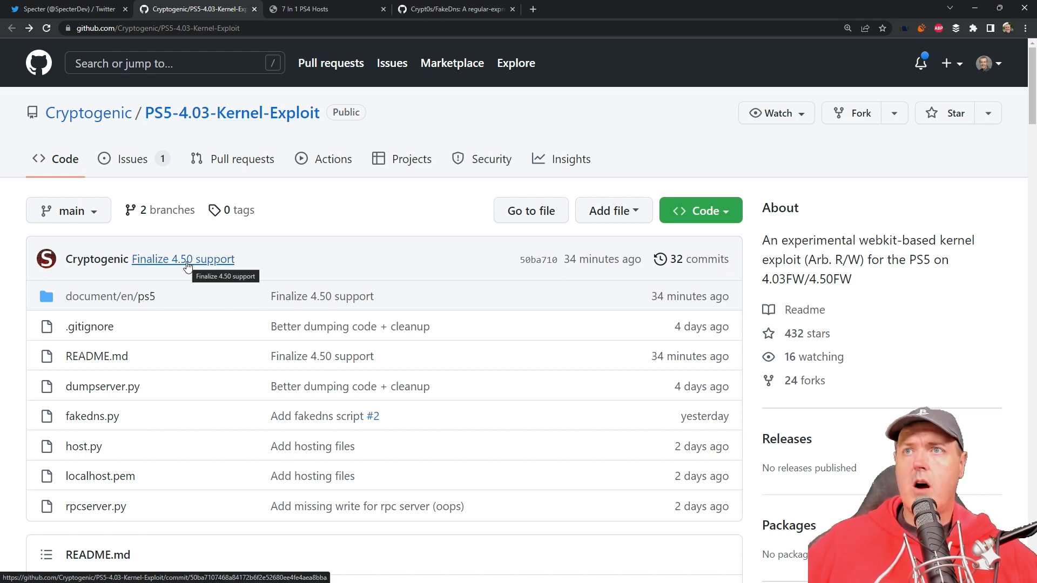
pyautogui.moveTo(306, 269)
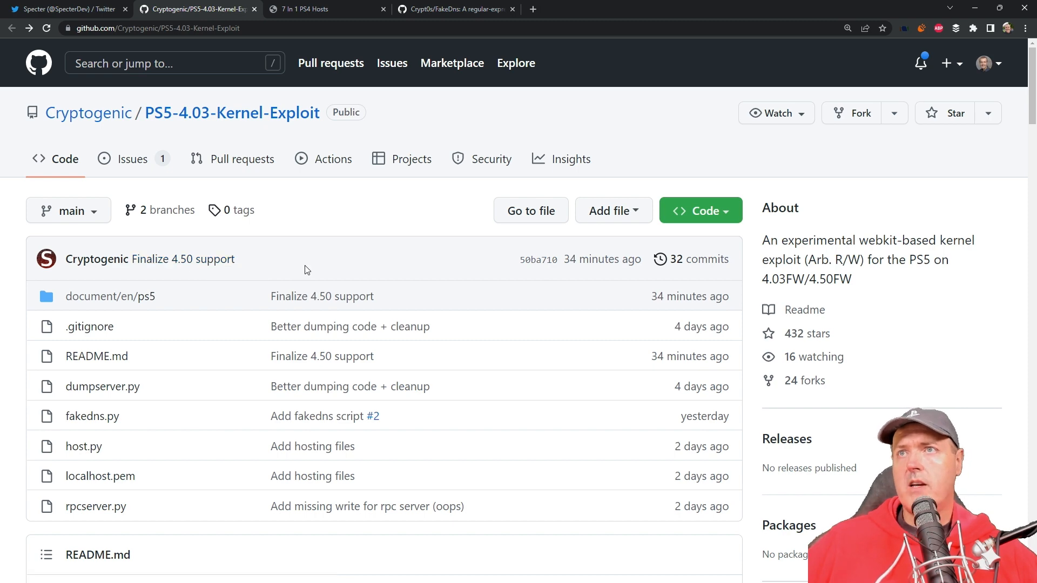
pyautogui.moveTo(312, 250)
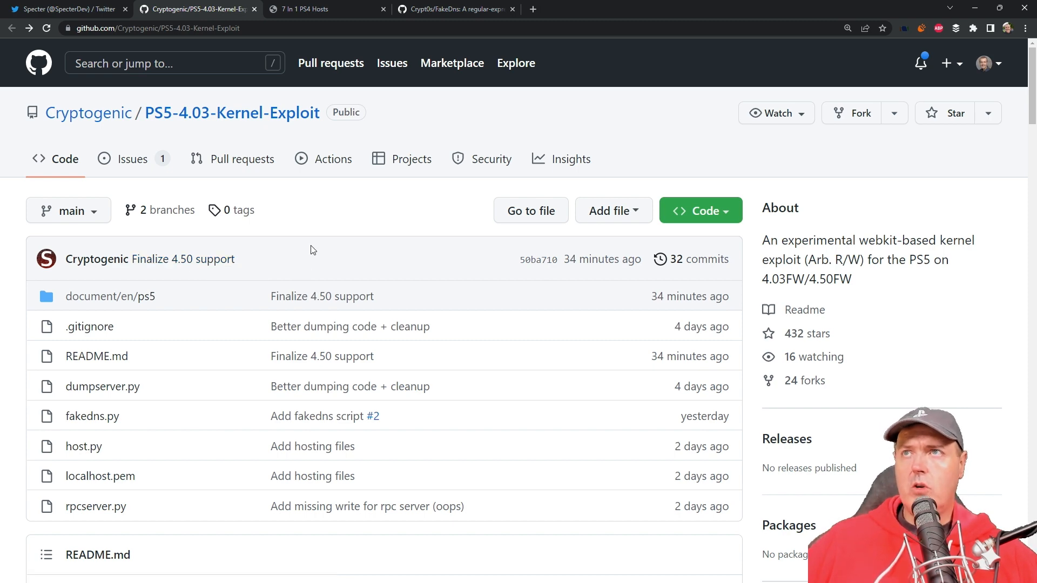
# - Switch to the '7 In 1 PS4 Hosts' site tab
pyautogui.click(304, 8)
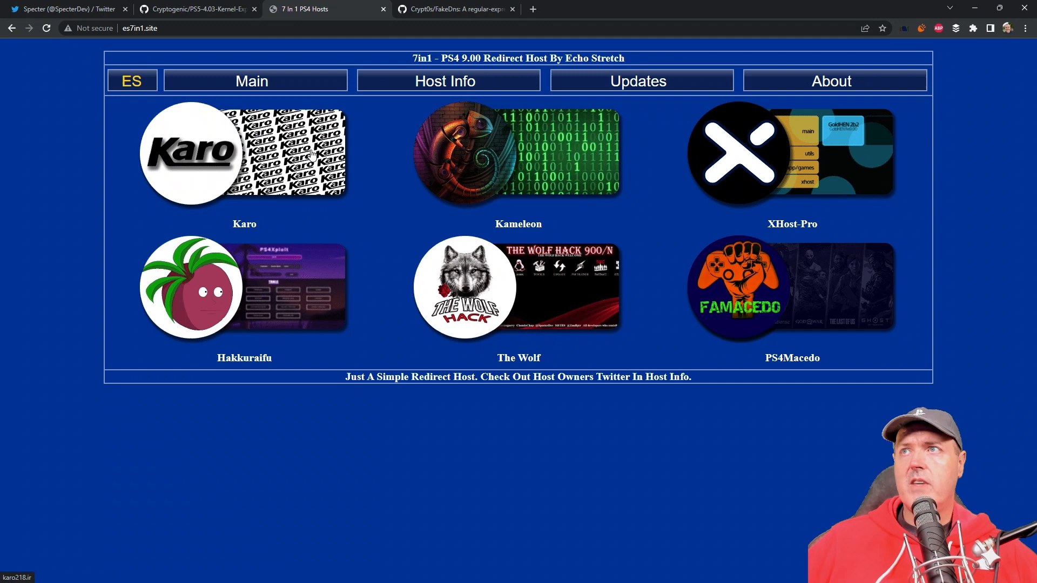
pyautogui.moveTo(311, 149)
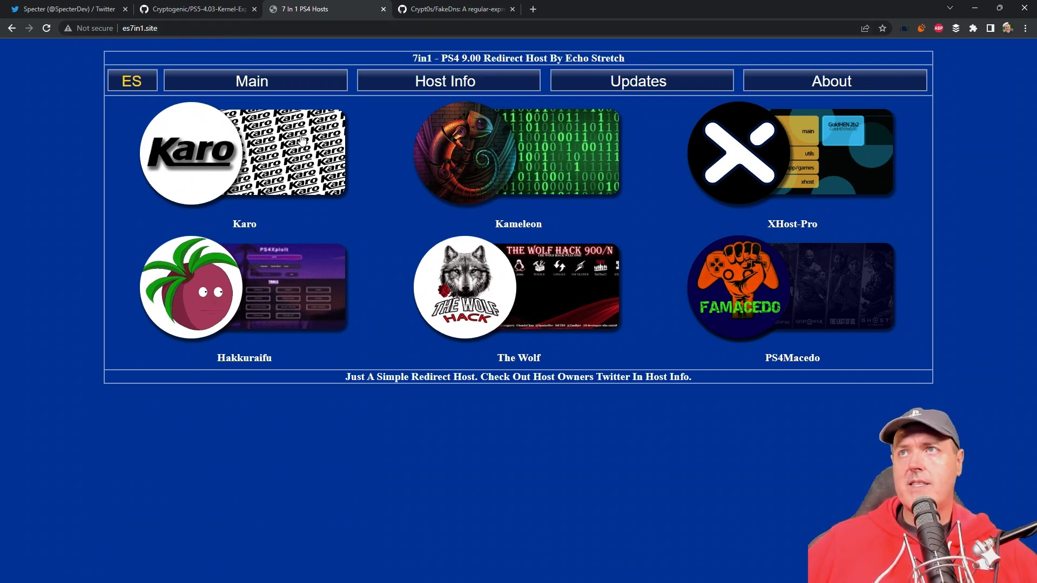
# - Return to the PS5-4.03-Kernel-Exploit tab and scroll down to the README's How to use steps
pyautogui.click(197, 8)
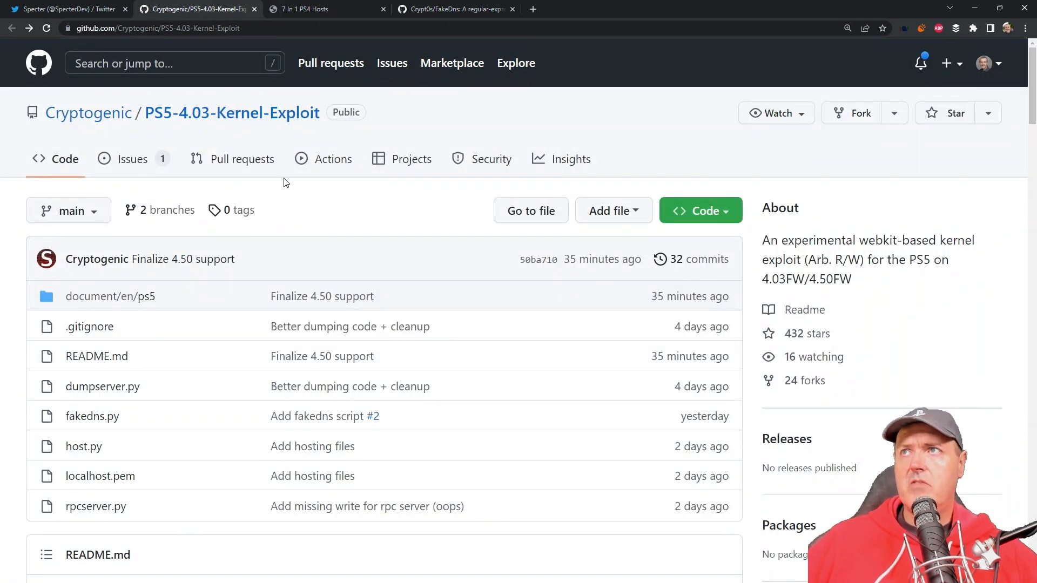
pyautogui.moveTo(337, 322)
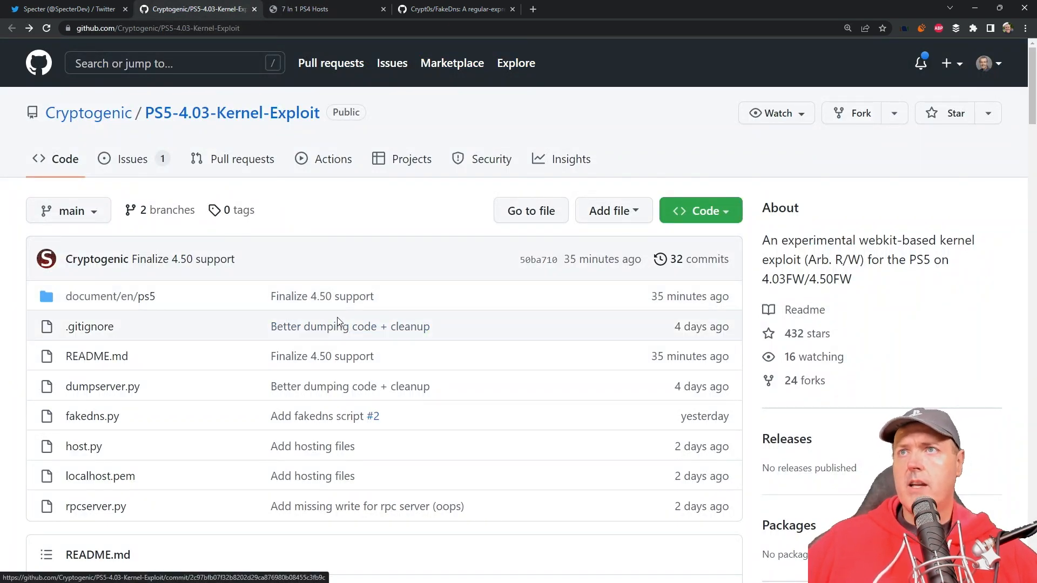
pyautogui.scroll(-3)
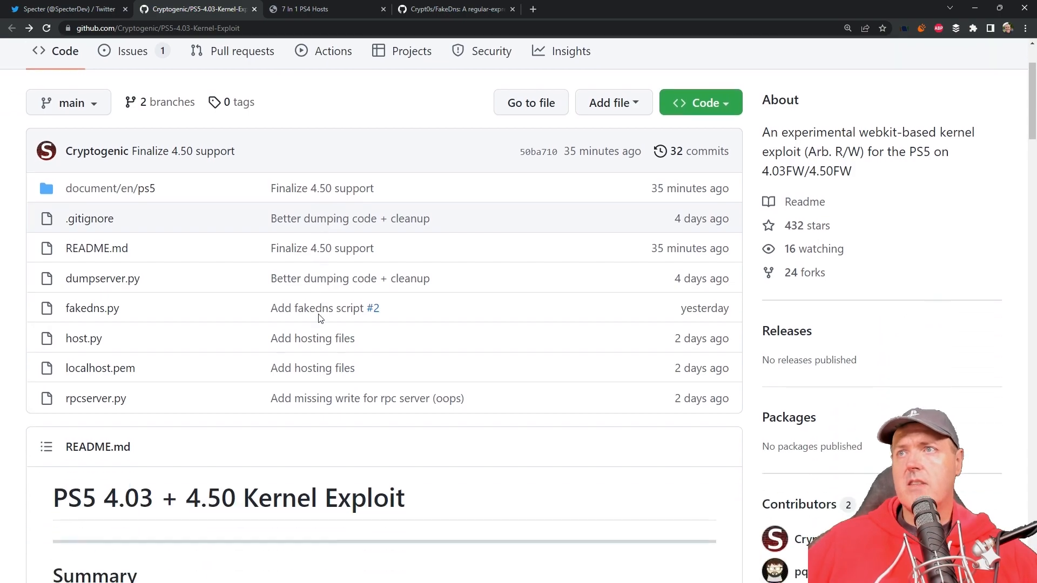
pyautogui.scroll(-3)
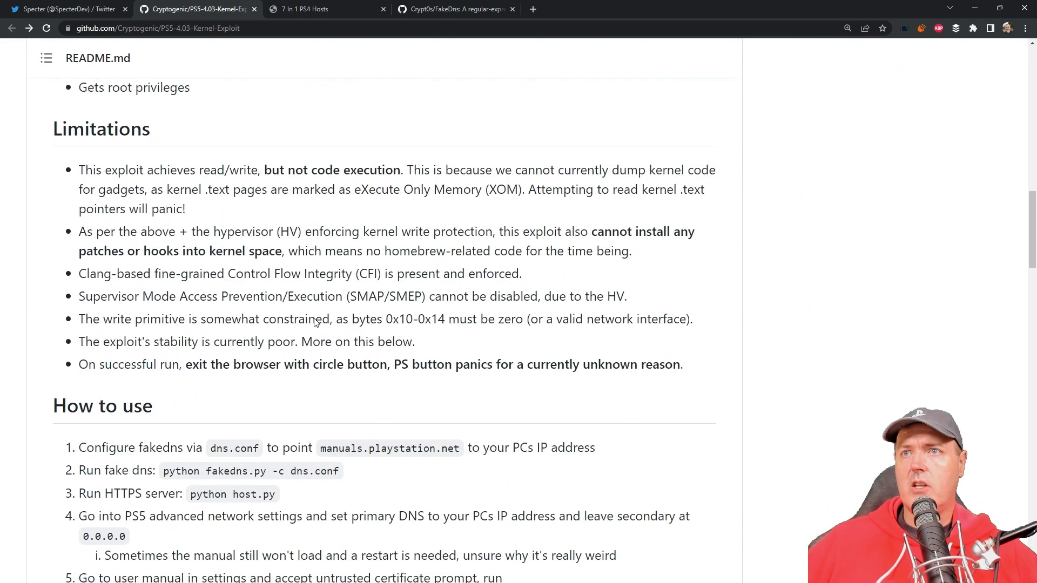
pyautogui.scroll(-3)
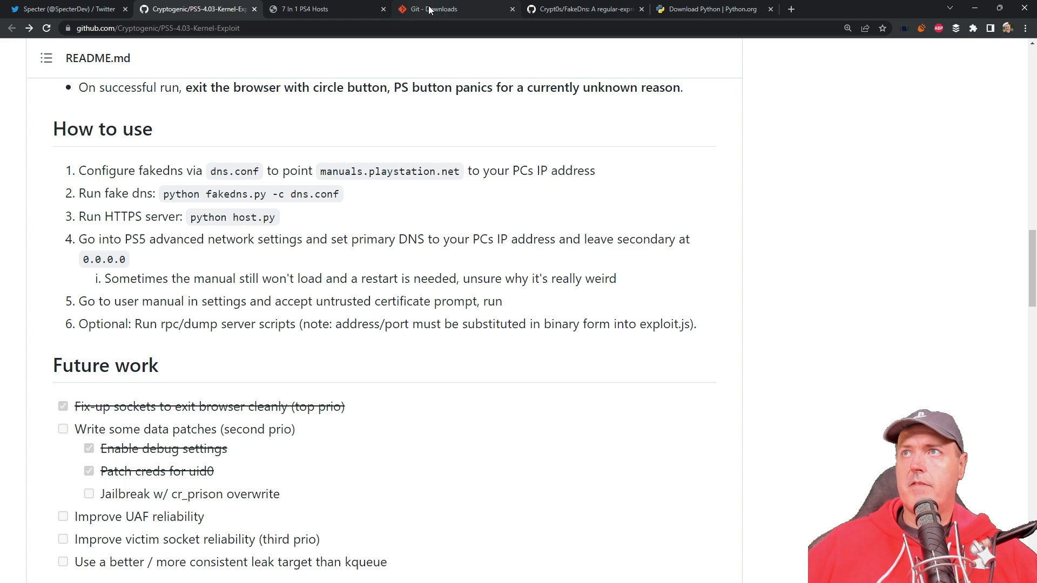
# - Switch to the git-scm.com Downloads tab showing Git 2.38.0 for Windows
pyautogui.click(433, 9)
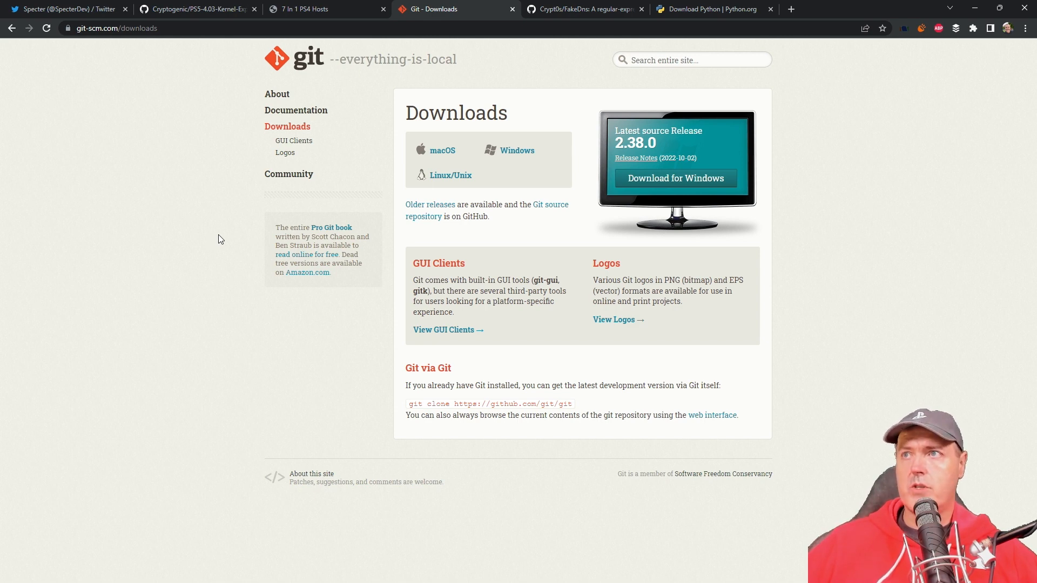
pyautogui.moveTo(339, 160)
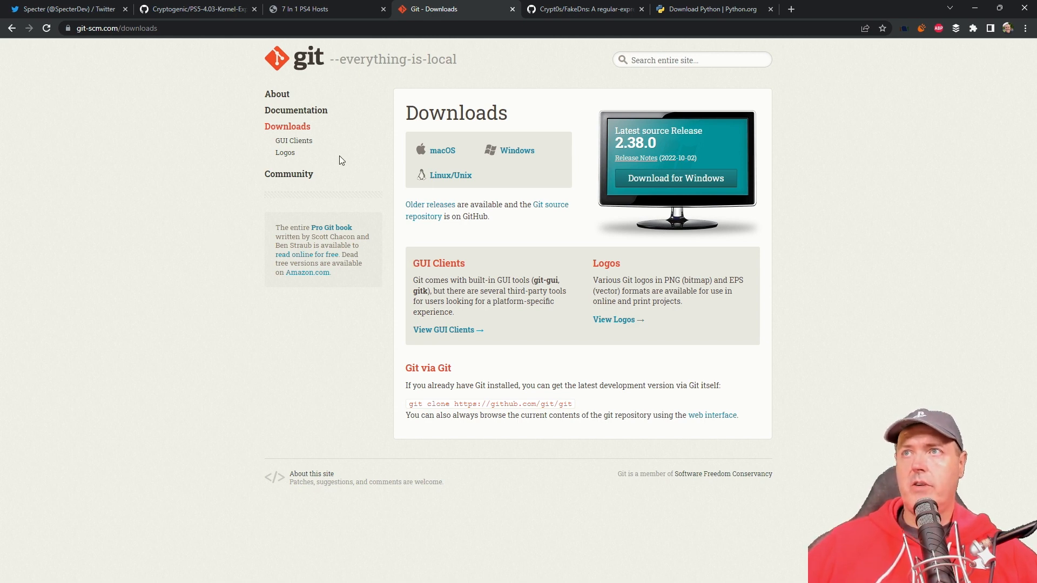
pyautogui.moveTo(517, 152)
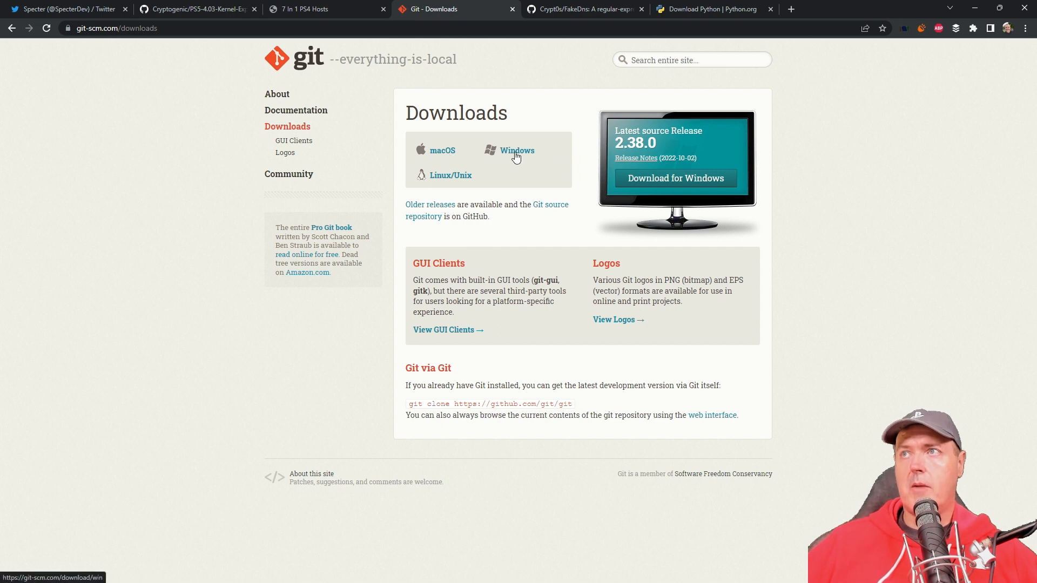
pyautogui.moveTo(334, 351)
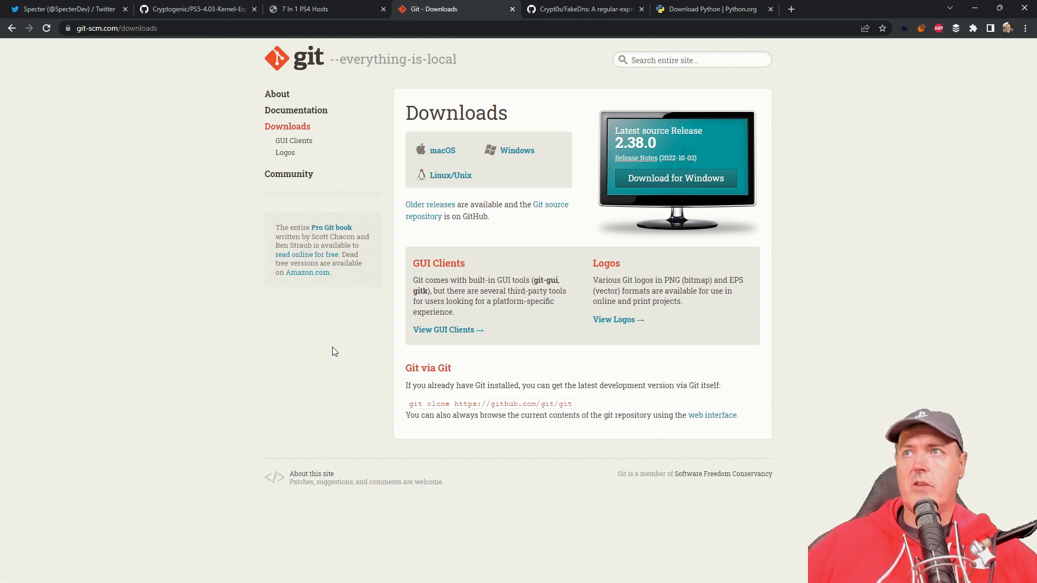
pyautogui.moveTo(325, 351)
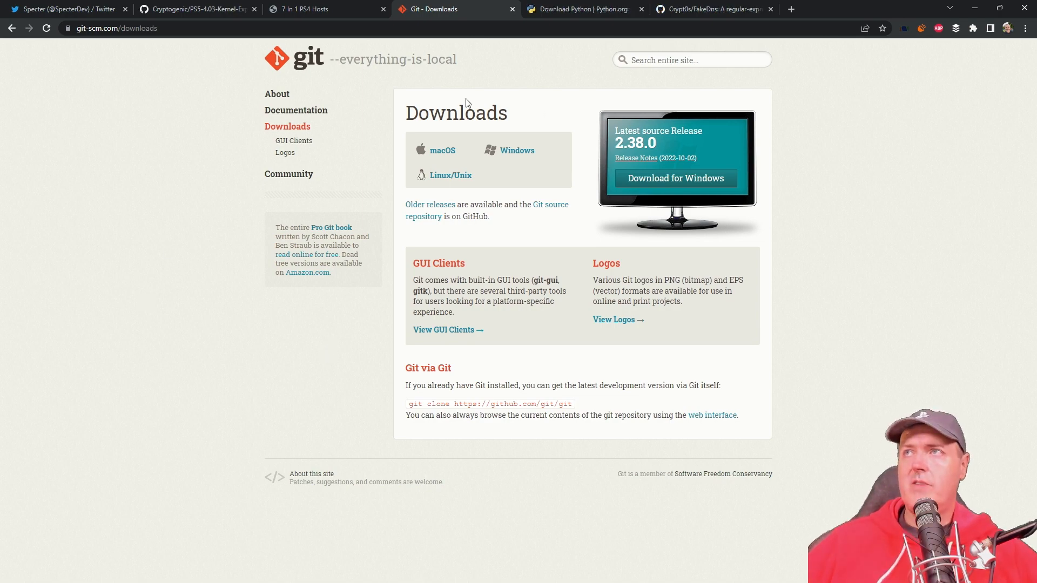
# - Switch to the python.org downloads tab offering Python 3.10.7 for Windows
pyautogui.click(584, 9)
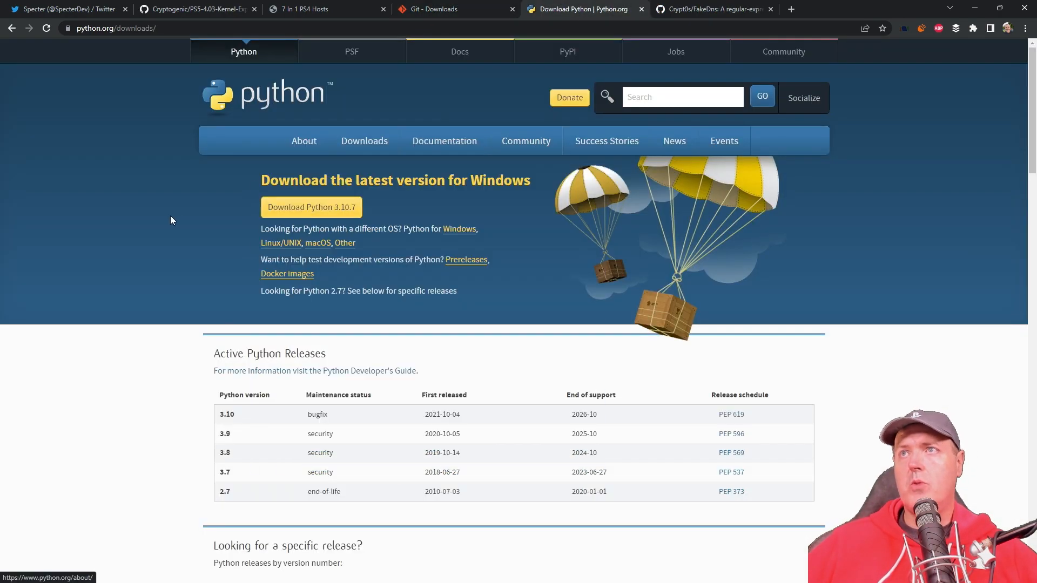
pyautogui.moveTo(147, 293)
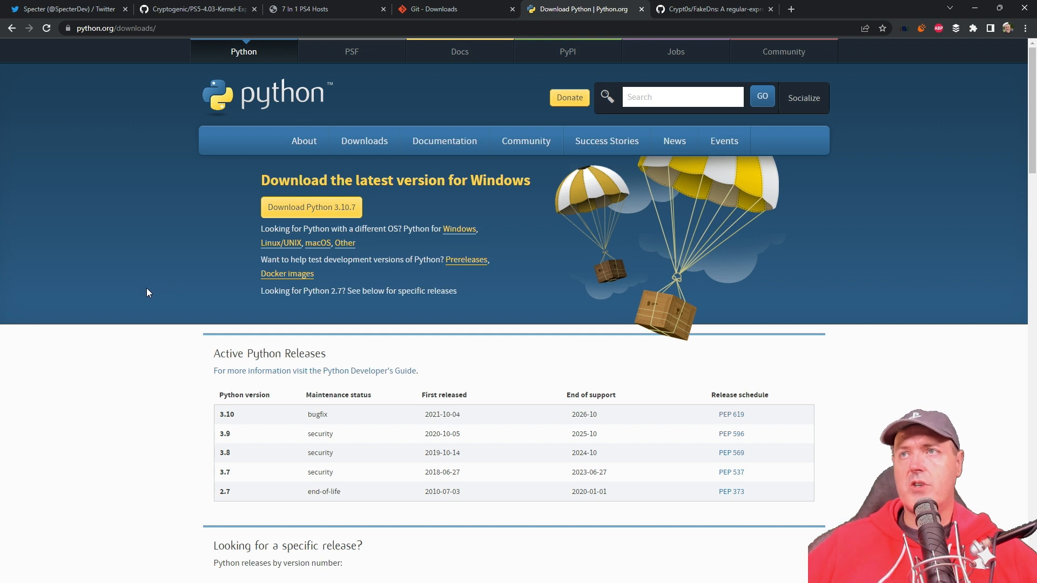
pyautogui.moveTo(295, 270)
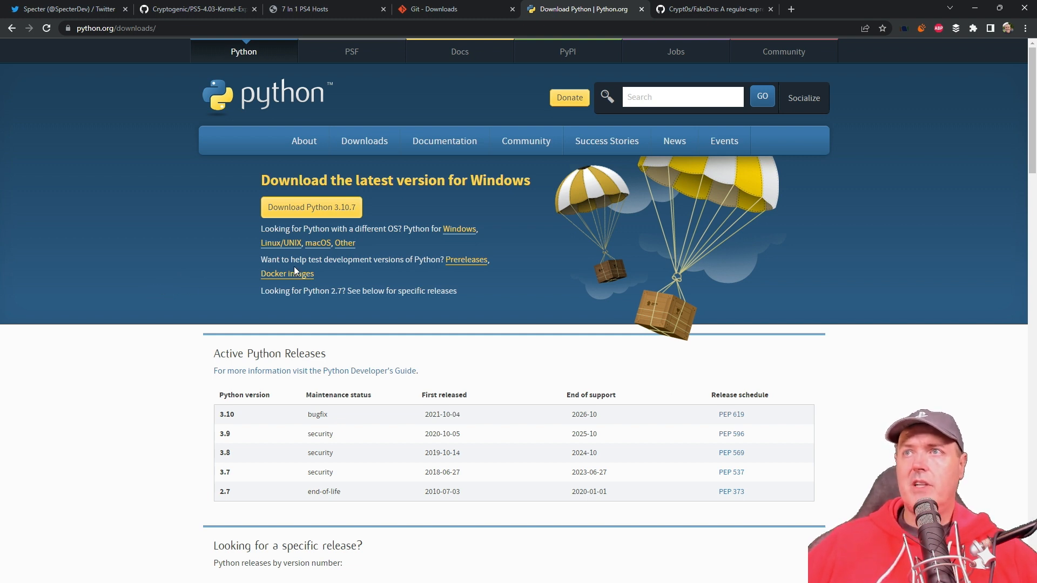
pyautogui.moveTo(380, 356)
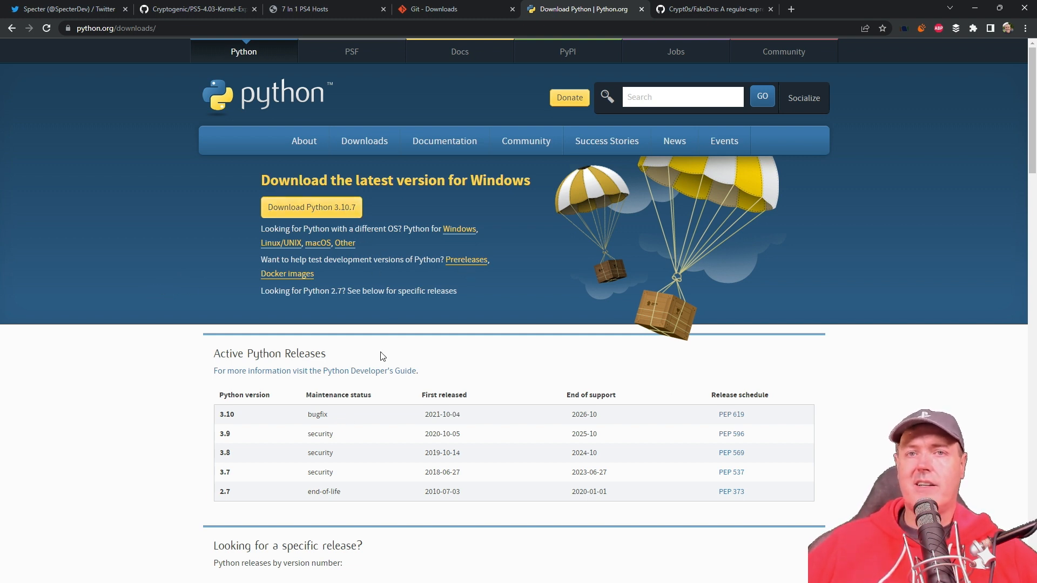
pyautogui.moveTo(159, 460)
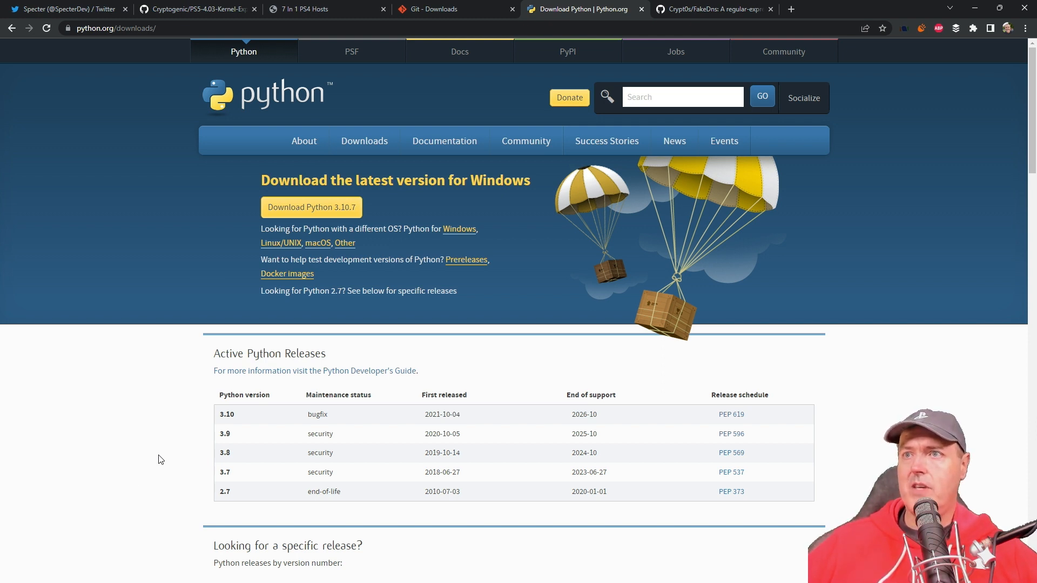
pyautogui.moveTo(186, 438)
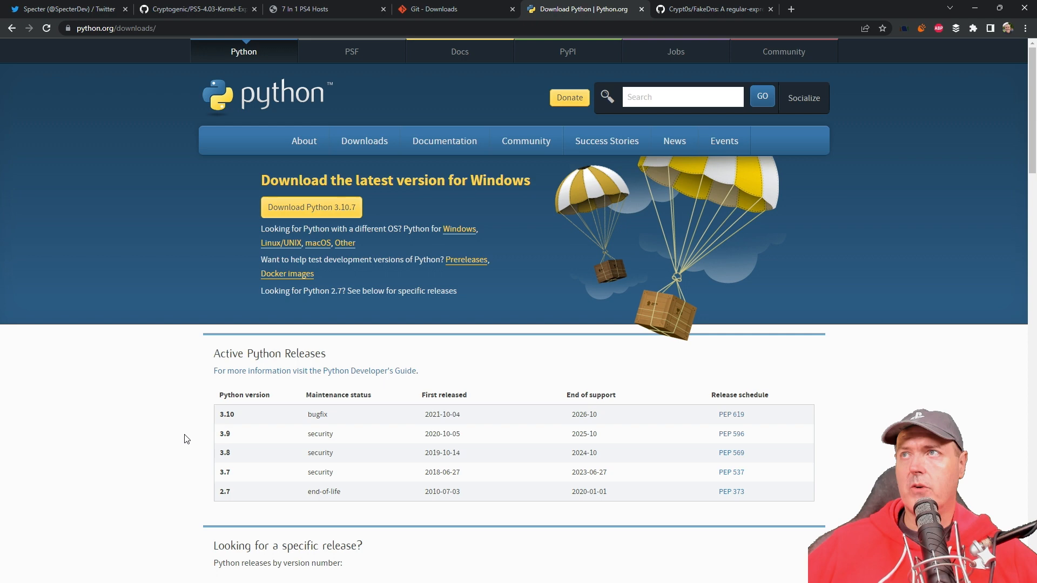
pyautogui.click(714, 9)
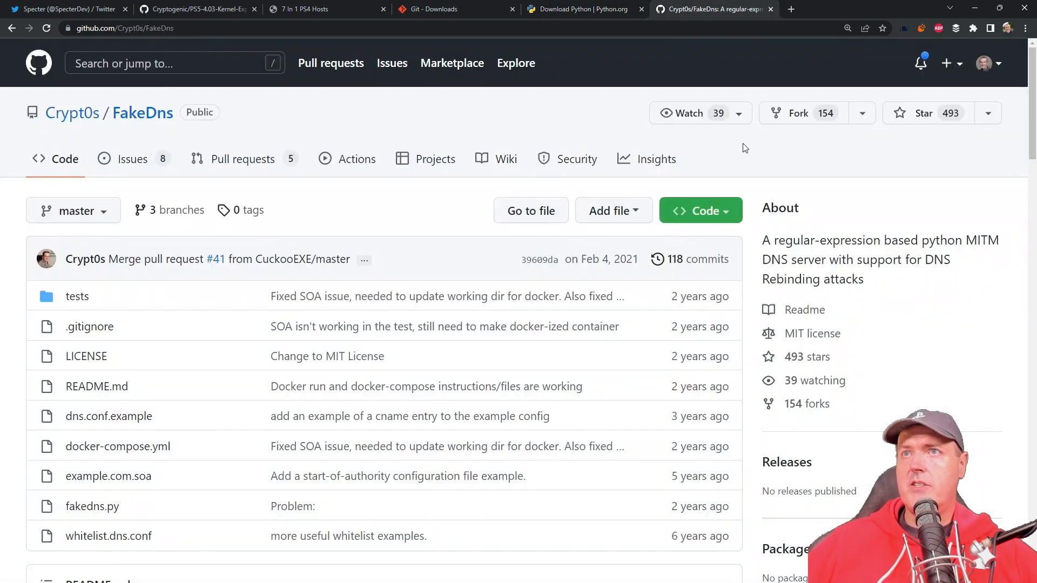
pyautogui.moveTo(471, 260)
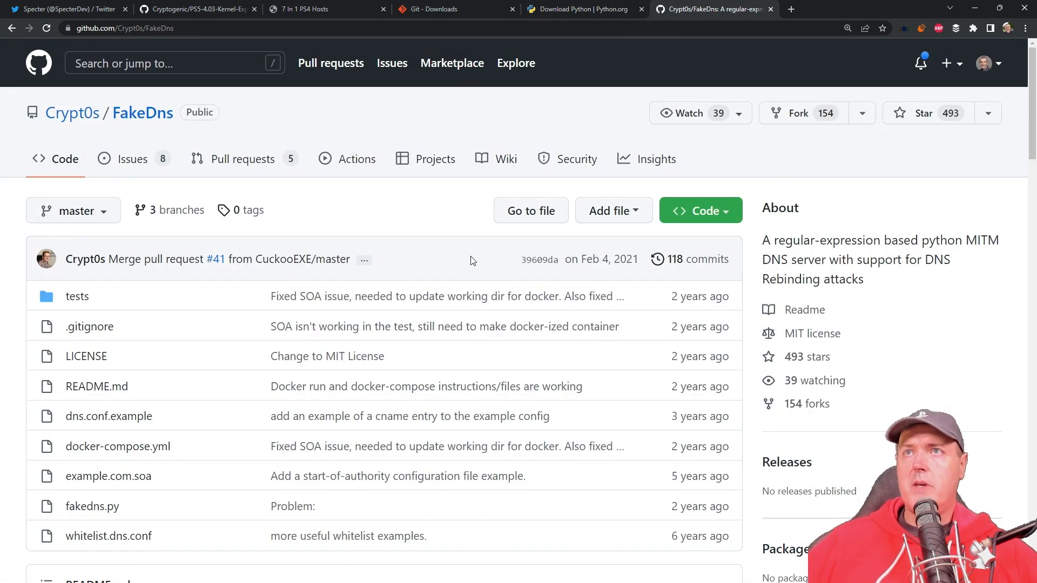
pyautogui.moveTo(431, 273)
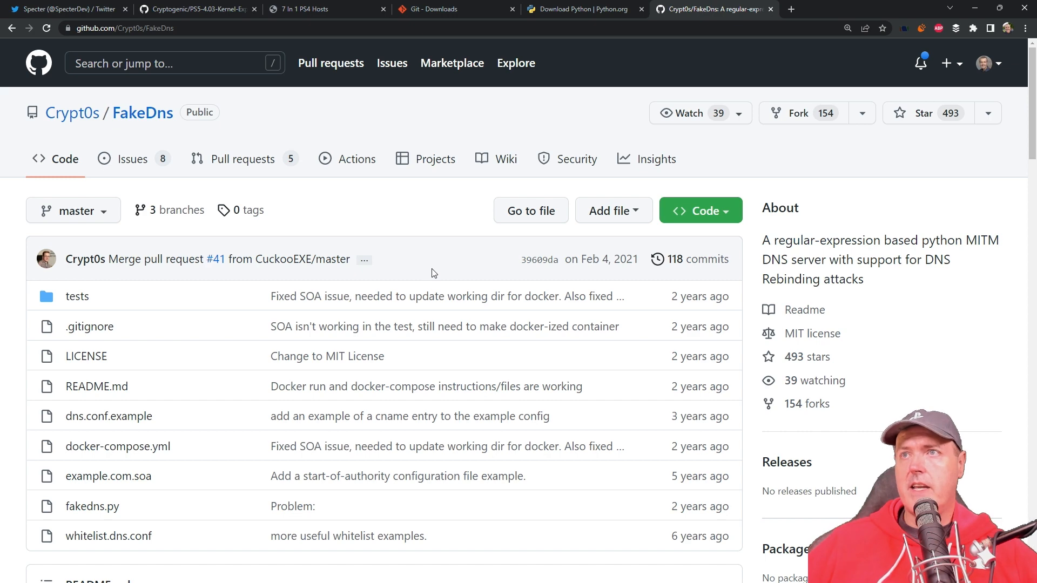
pyautogui.moveTo(202, 33)
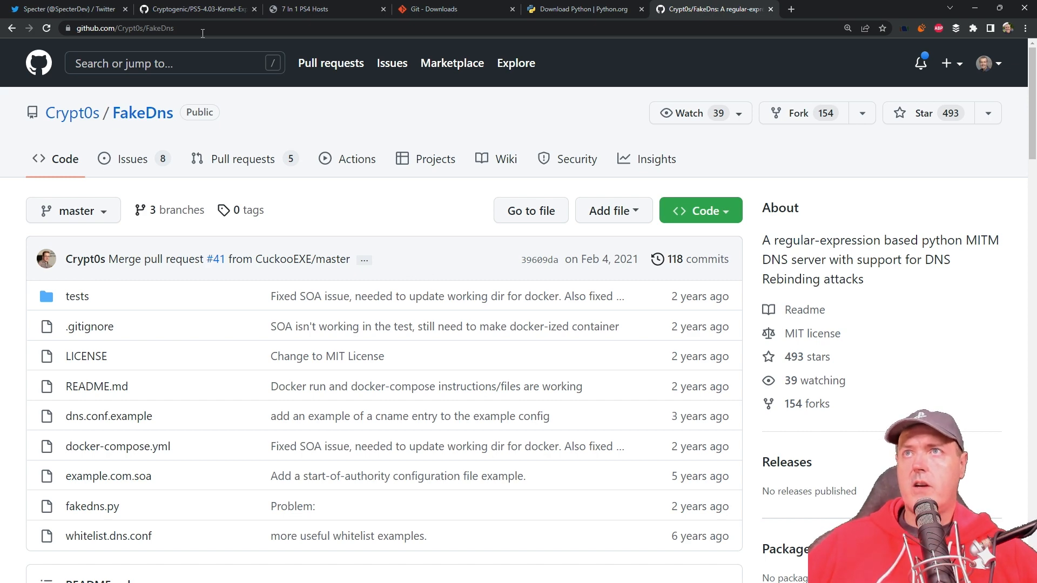
pyautogui.click(192, 8)
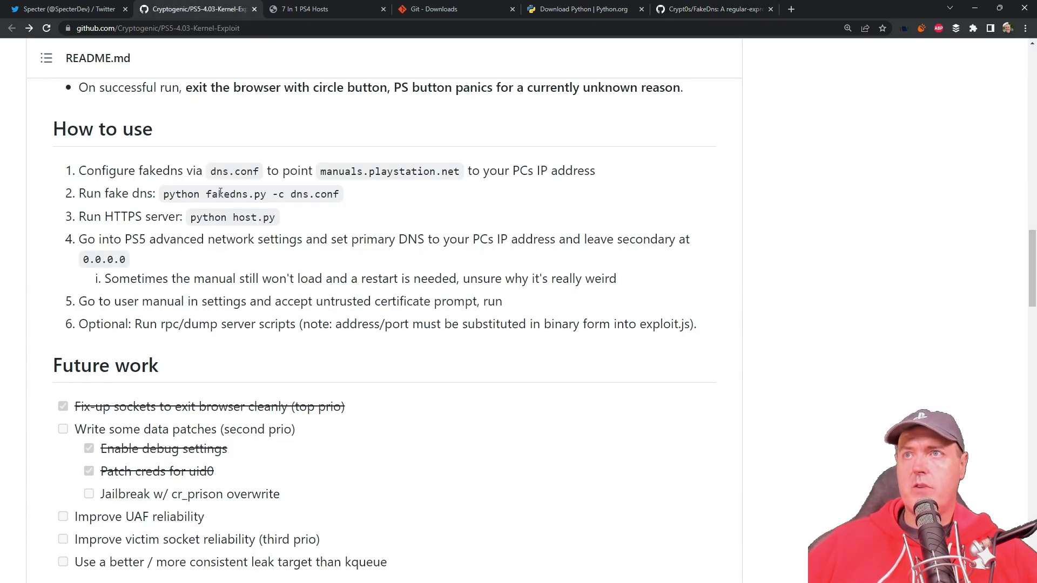
pyautogui.doubleClick(235, 194)
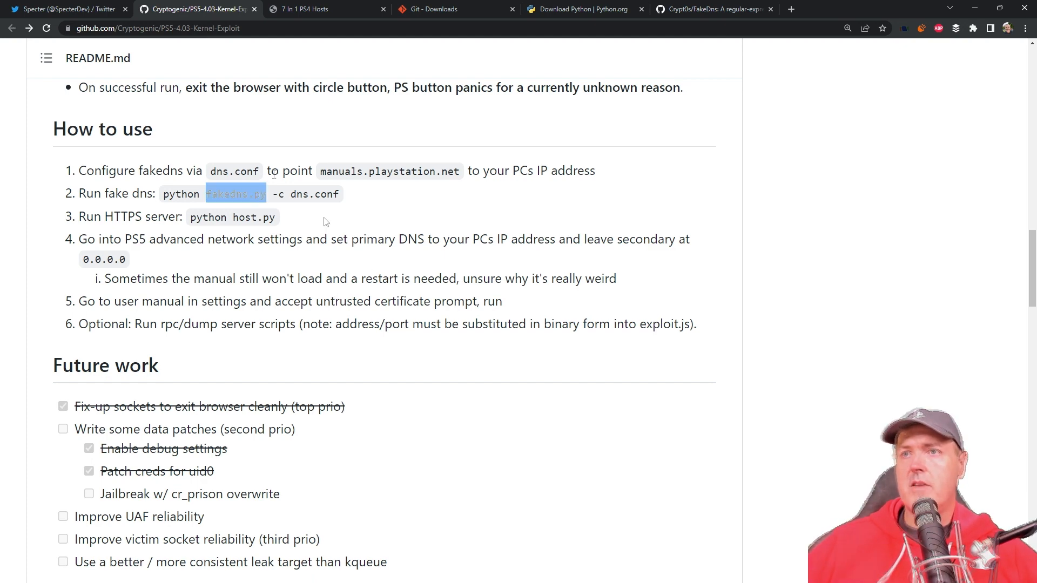
pyautogui.click(433, 9)
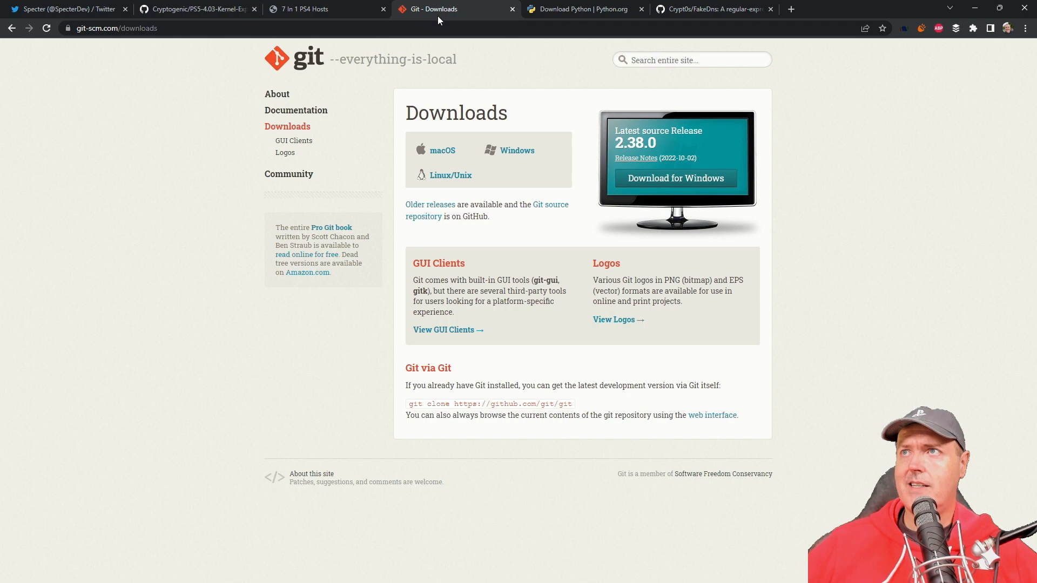
pyautogui.click(584, 8)
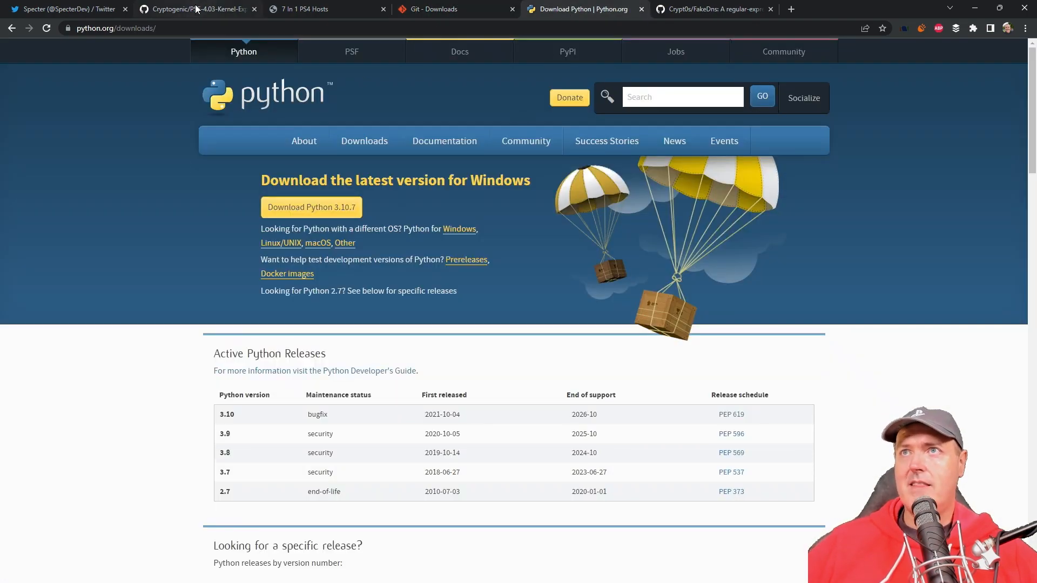
pyautogui.click(192, 9)
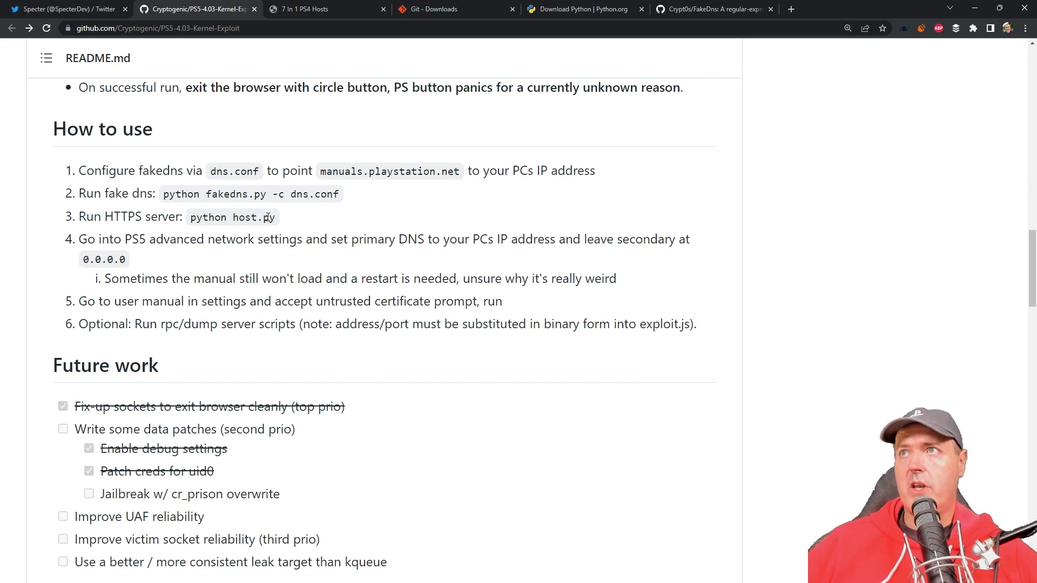
pyautogui.moveTo(421, 221)
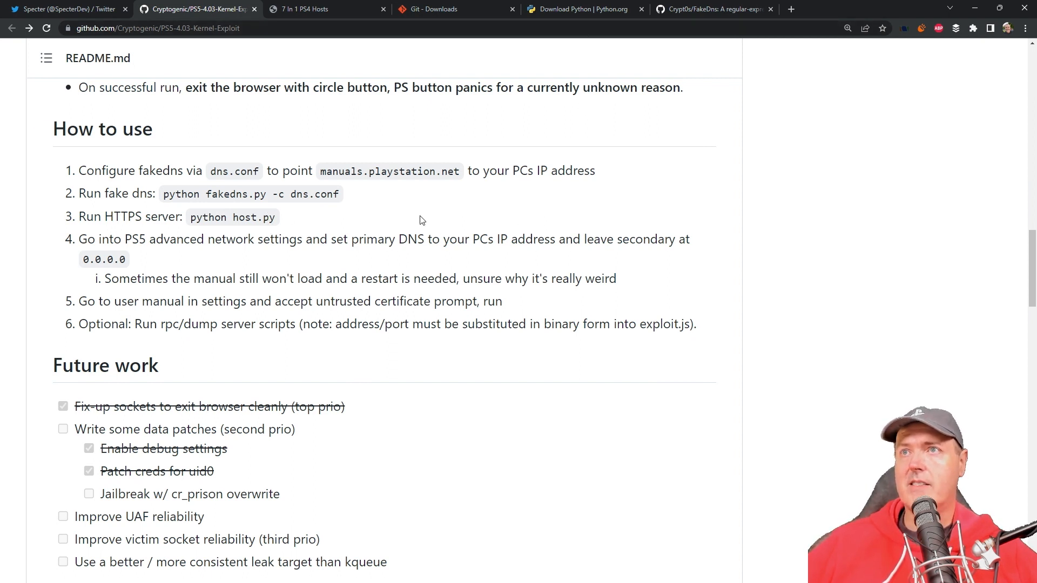
pyautogui.moveTo(388, 212)
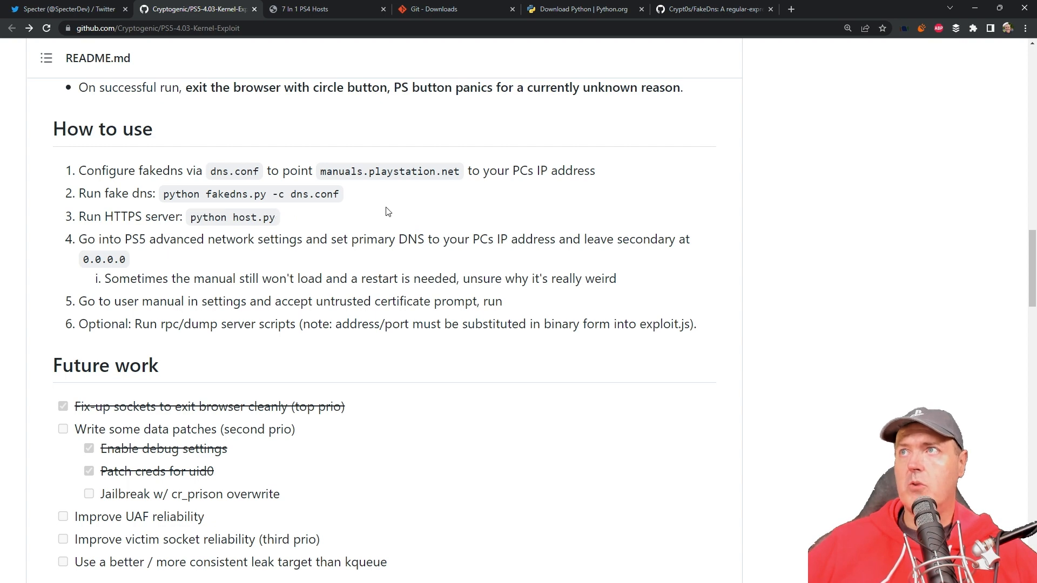
pyautogui.click(711, 9)
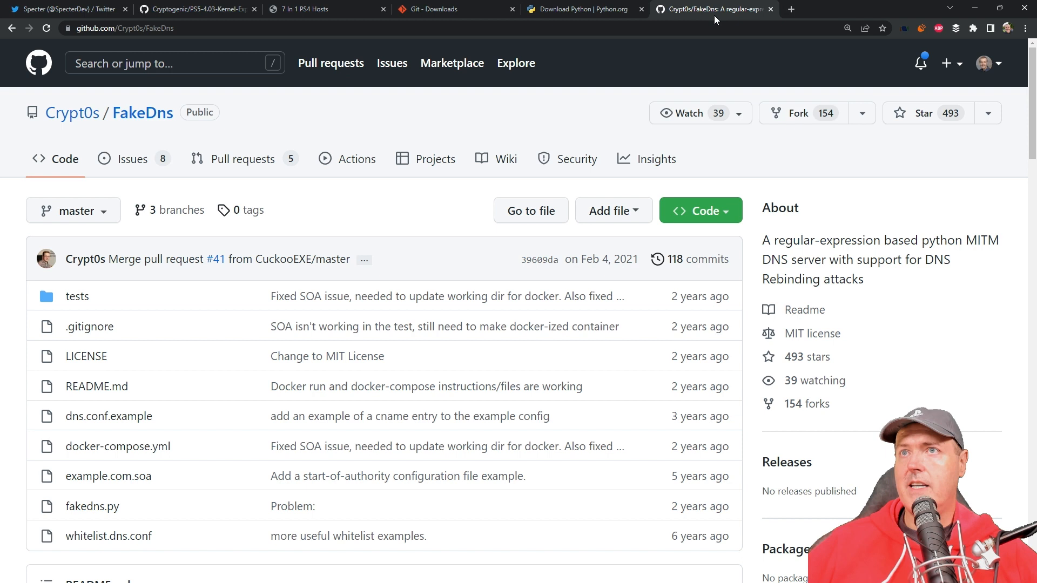
# - Copy the FakeDns HTTPS clone URL from the green Code menu
pyautogui.click(700, 210)
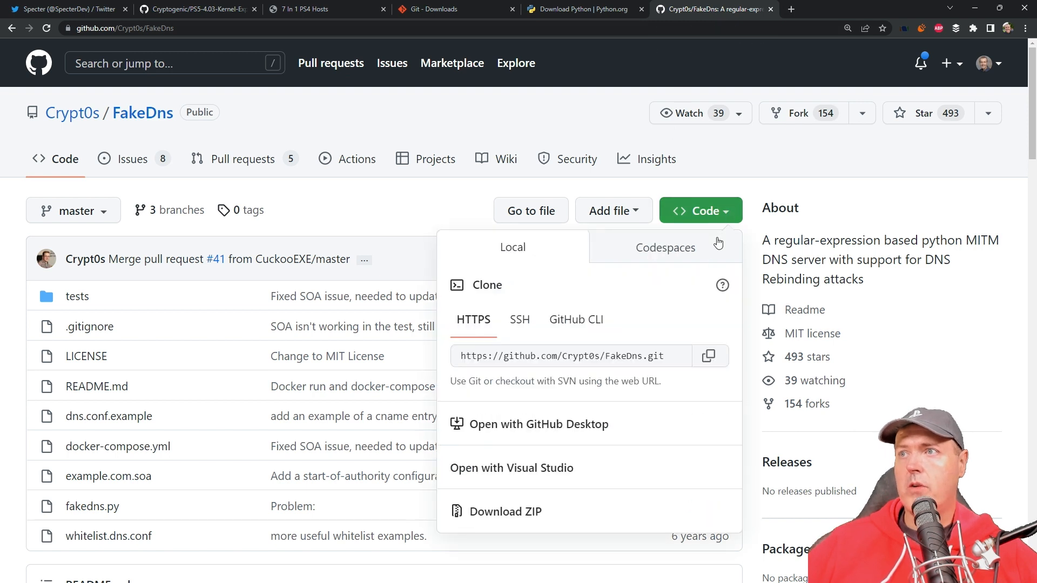
pyautogui.moveTo(710, 357)
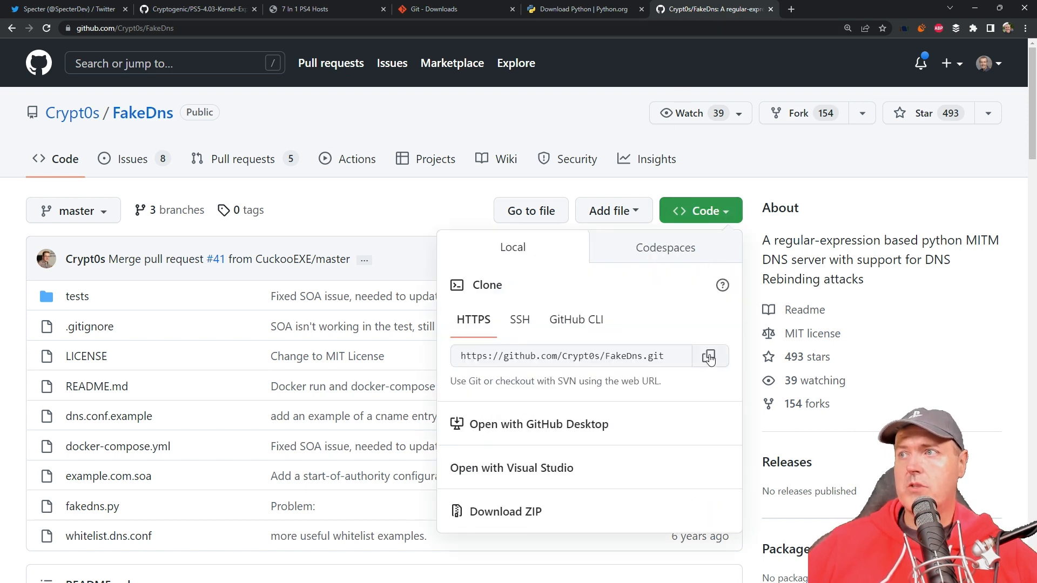
pyautogui.click(709, 355)
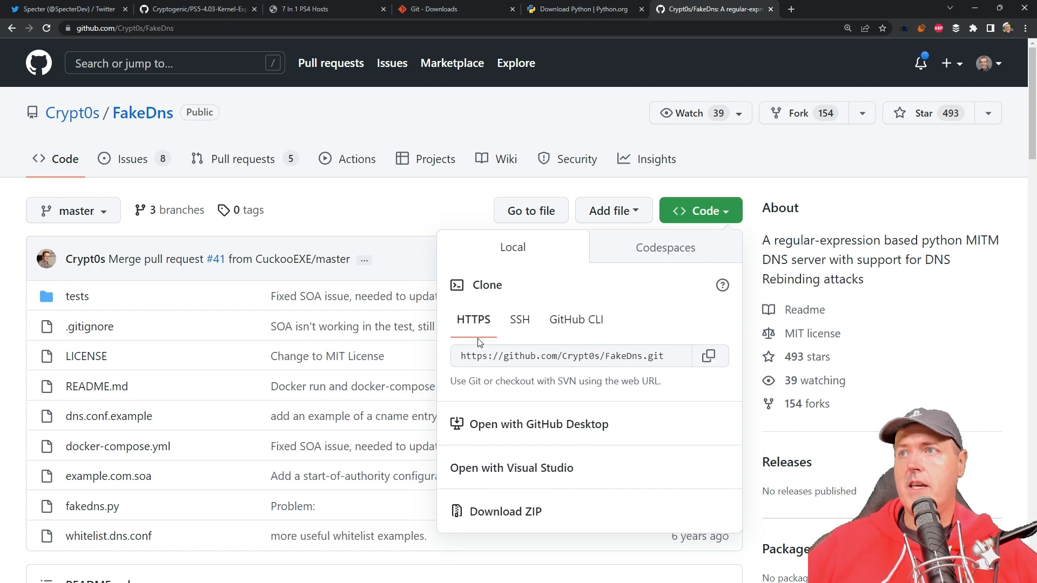
pyautogui.moveTo(628, 375)
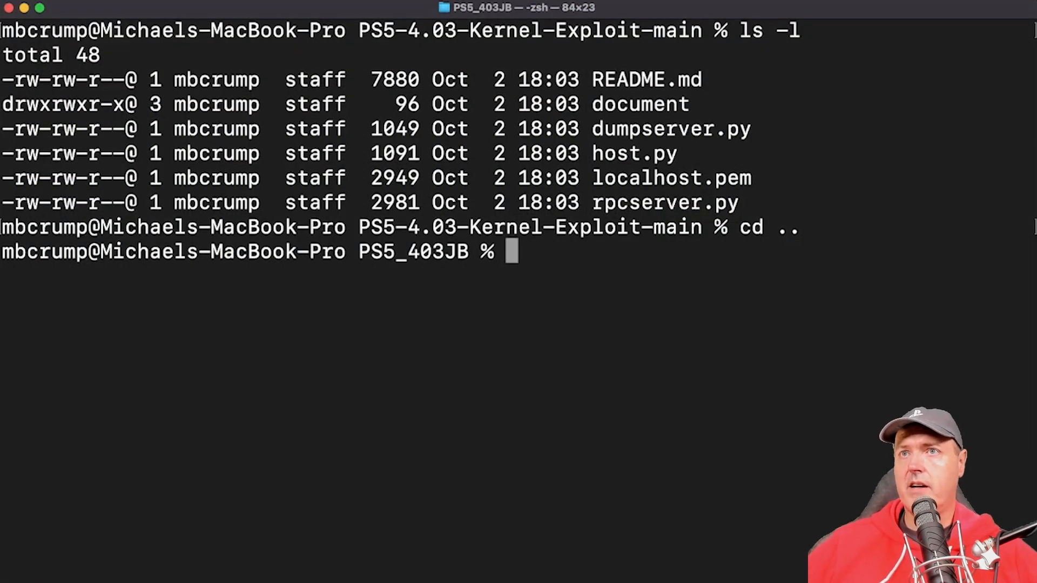
pyautogui.moveTo(372, 264)
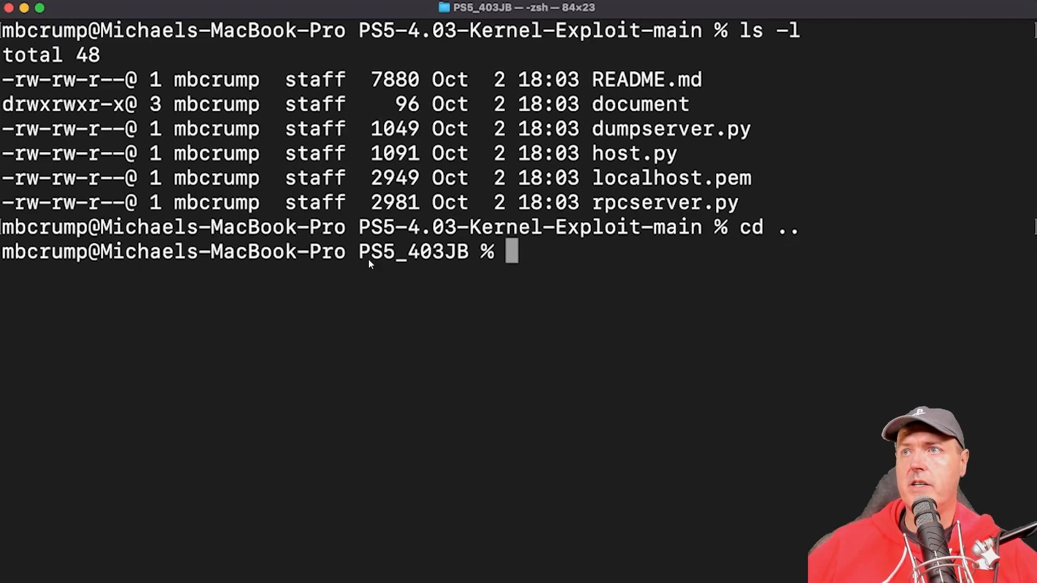
pyautogui.moveTo(404, 269)
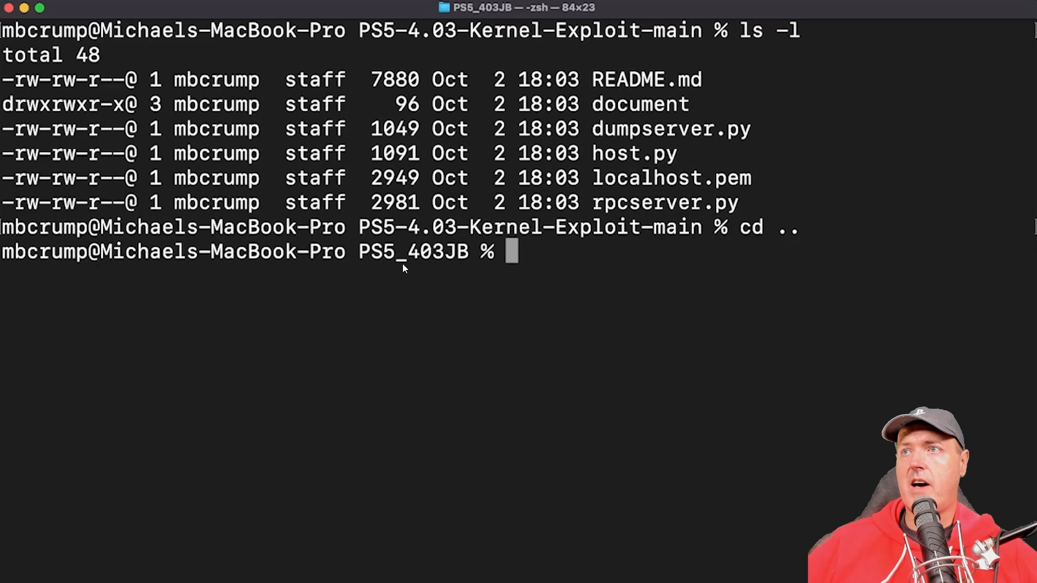
pyautogui.moveTo(454, 263)
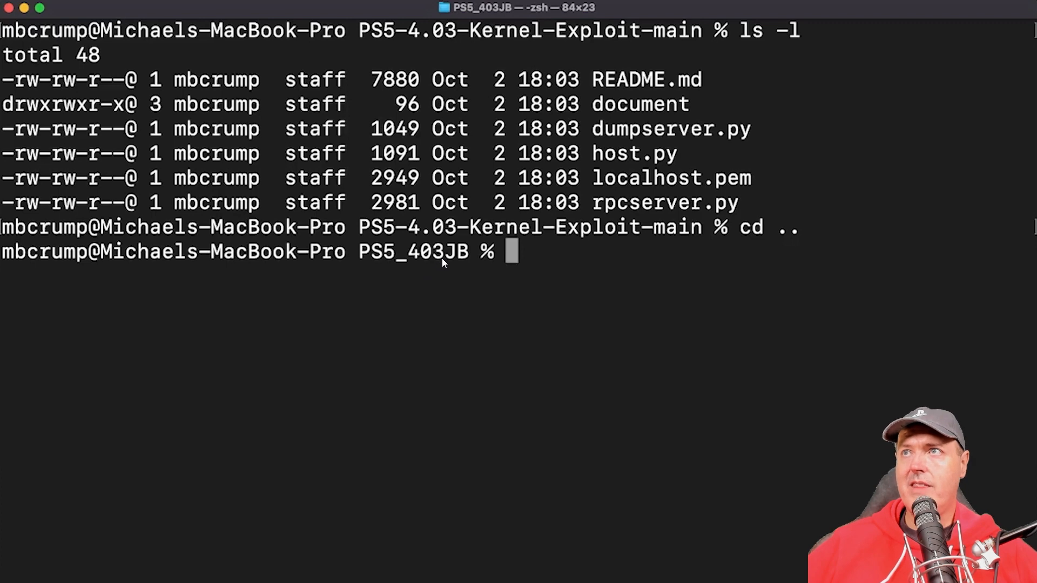
pyautogui.moveTo(412, 44)
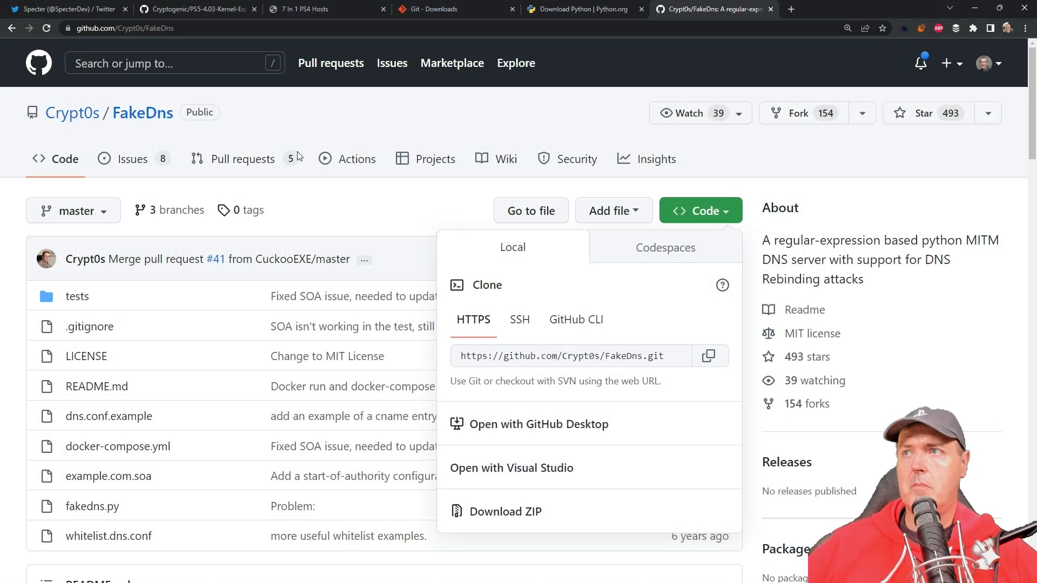
# - Return to the exploit repository's top and open then close its Code dropdown
pyautogui.click(192, 8)
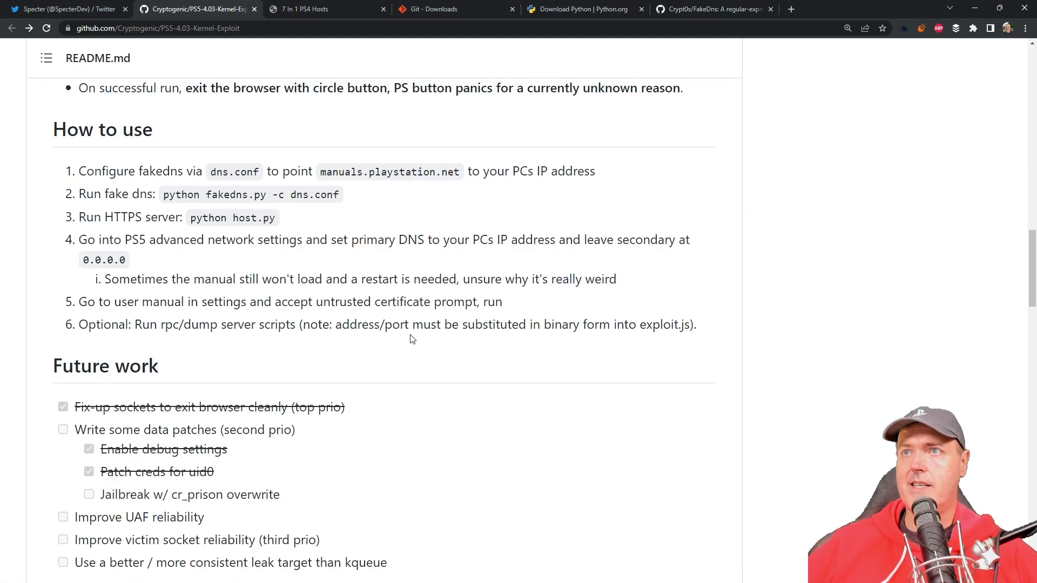
pyautogui.scroll(3)
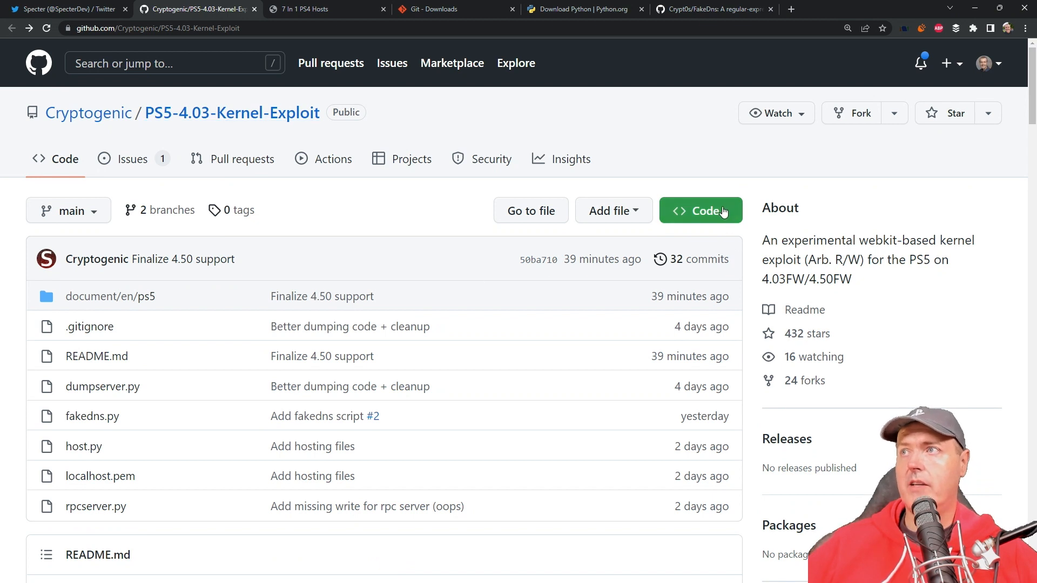
pyautogui.click(700, 211)
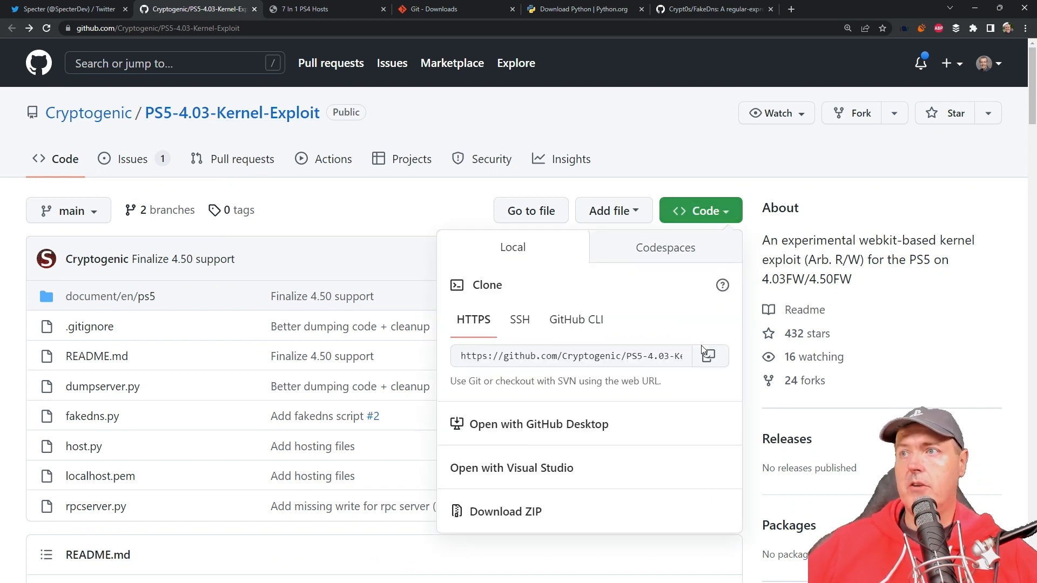
pyautogui.moveTo(506, 511)
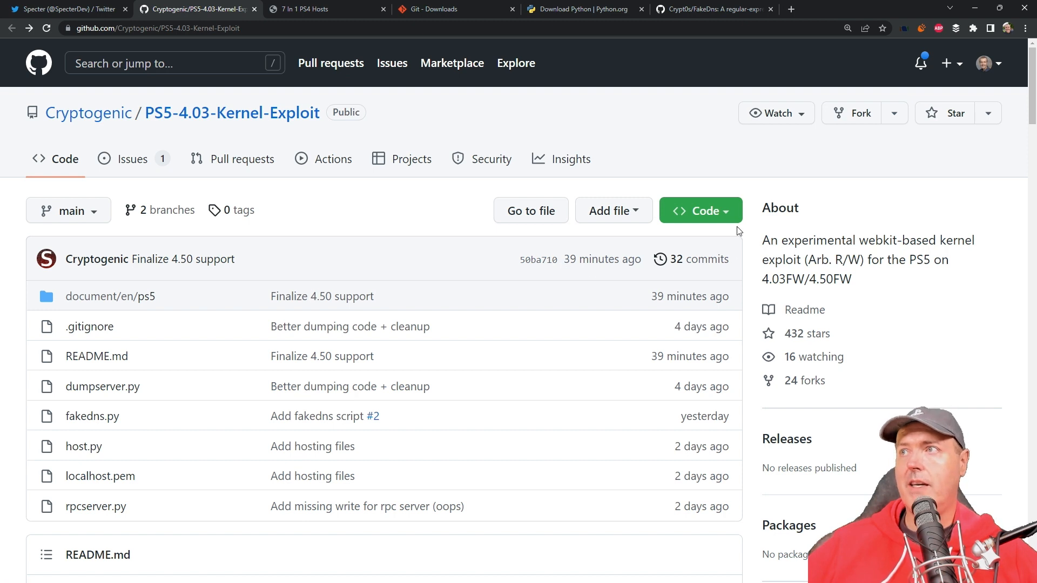
pyautogui.click(699, 210)
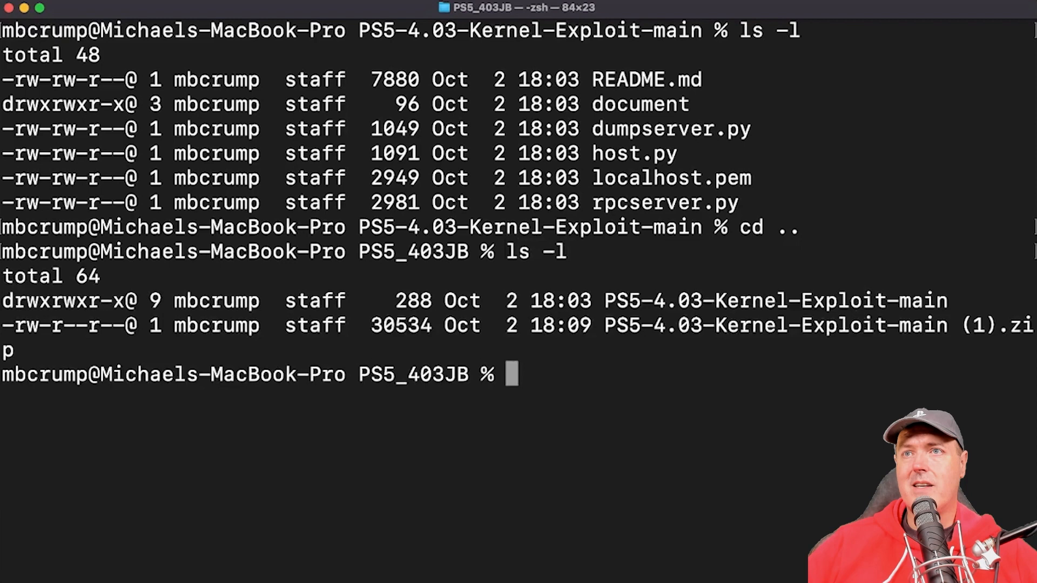
pyautogui.write('git')
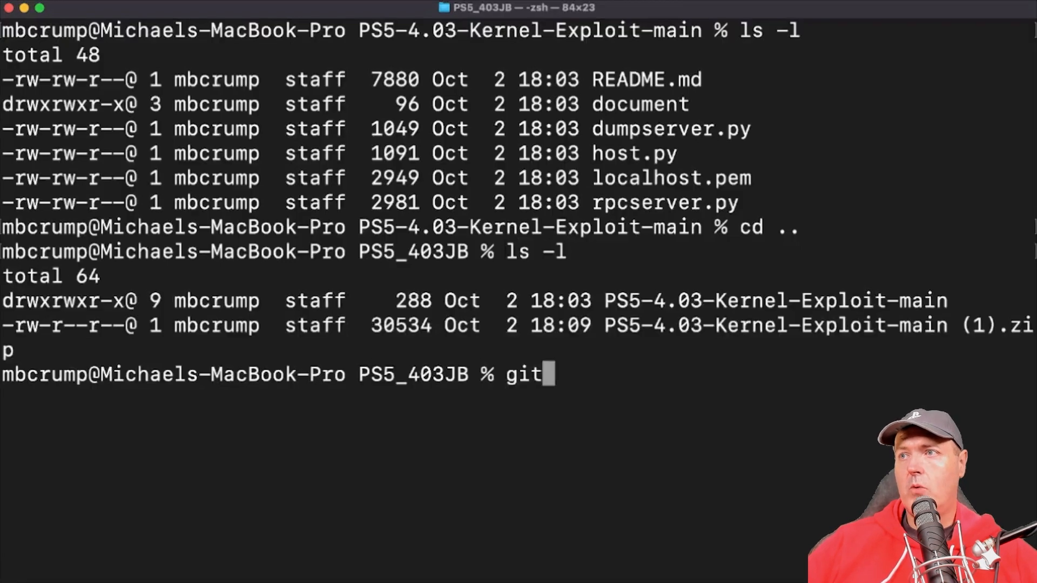
pyautogui.write('clone https://github.com/Crypt0s/FakeDns.git')
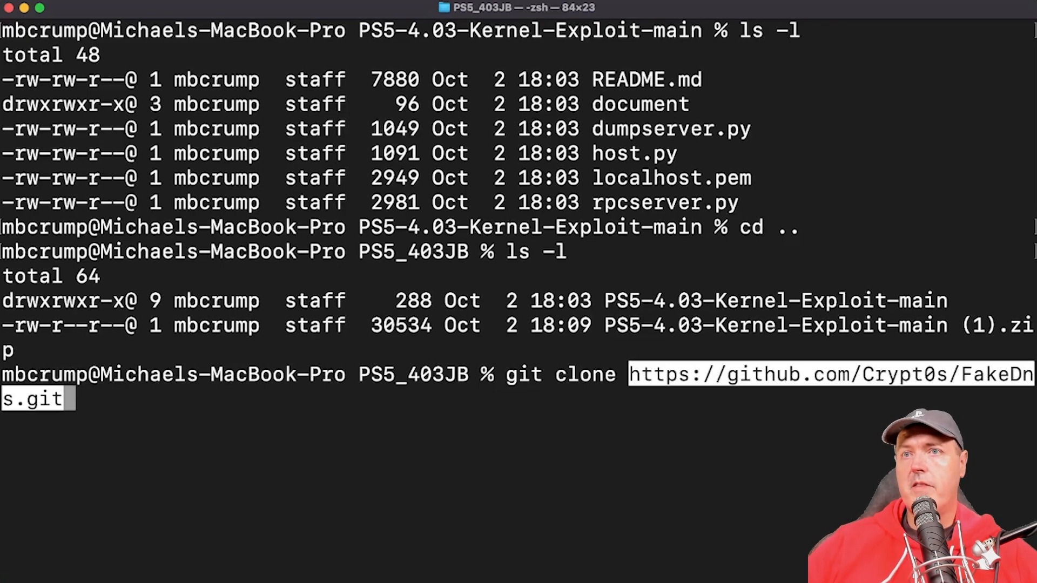
pyautogui.press('Return')
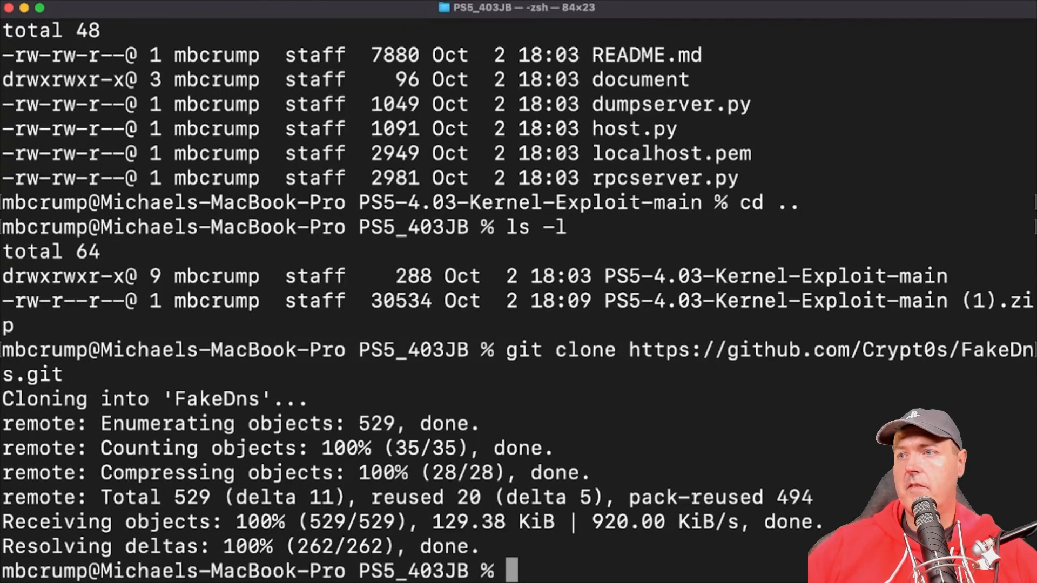
pyautogui.write('cd FakeDns/')
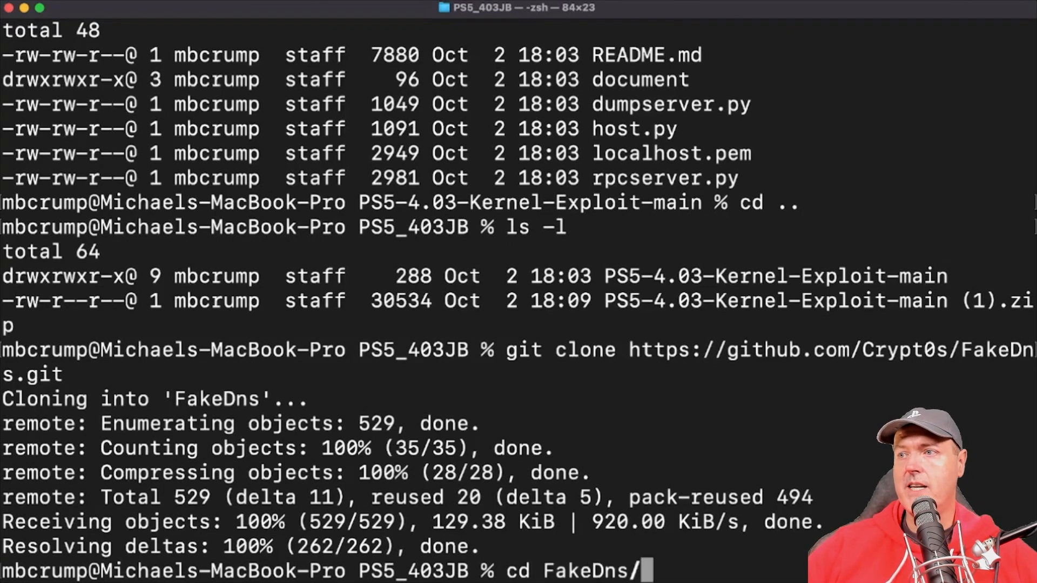
pyautogui.press('Return')
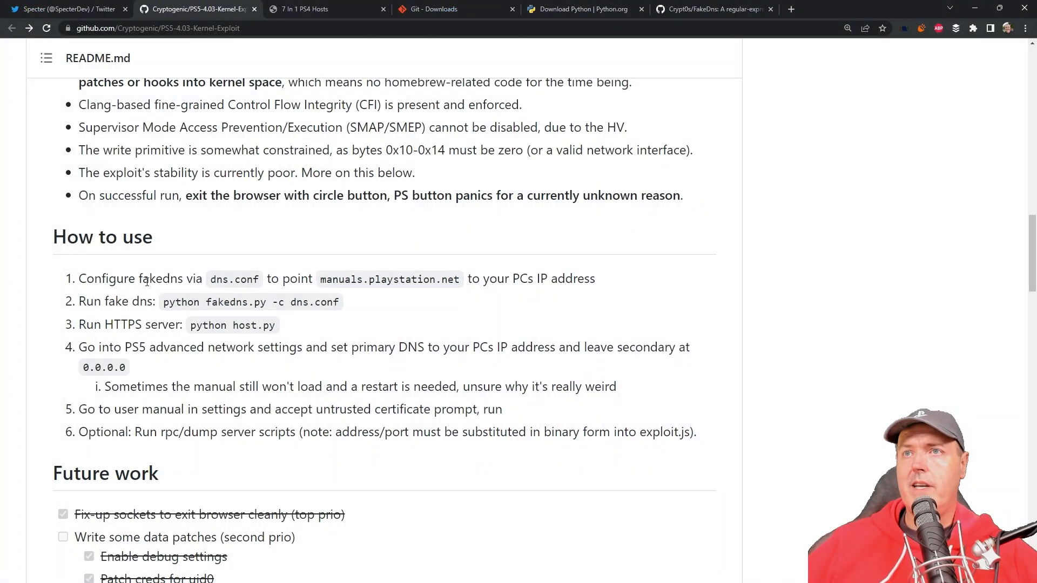
pyautogui.doubleClick(218, 279)
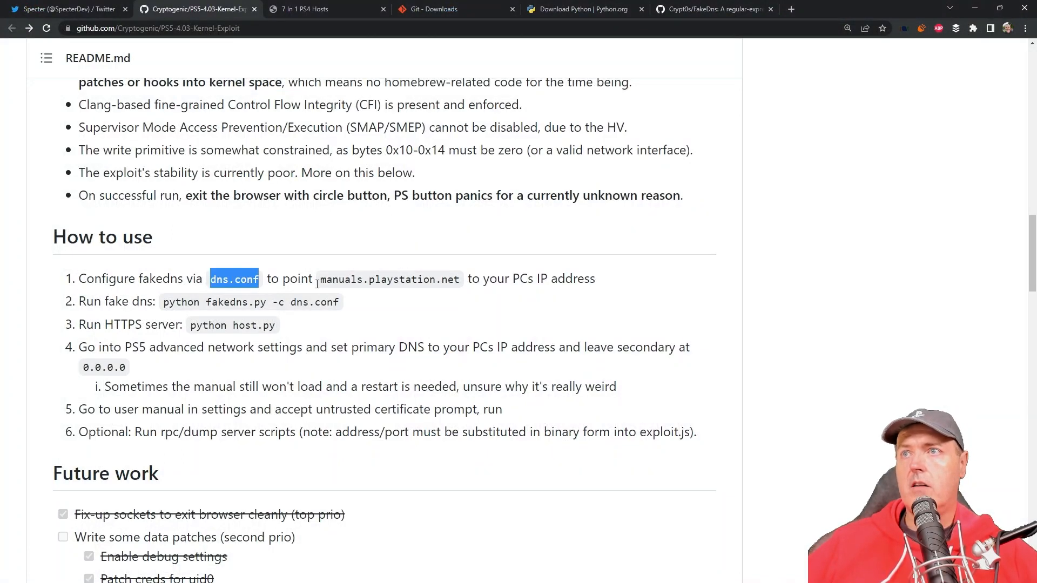
pyautogui.doubleClick(389, 279)
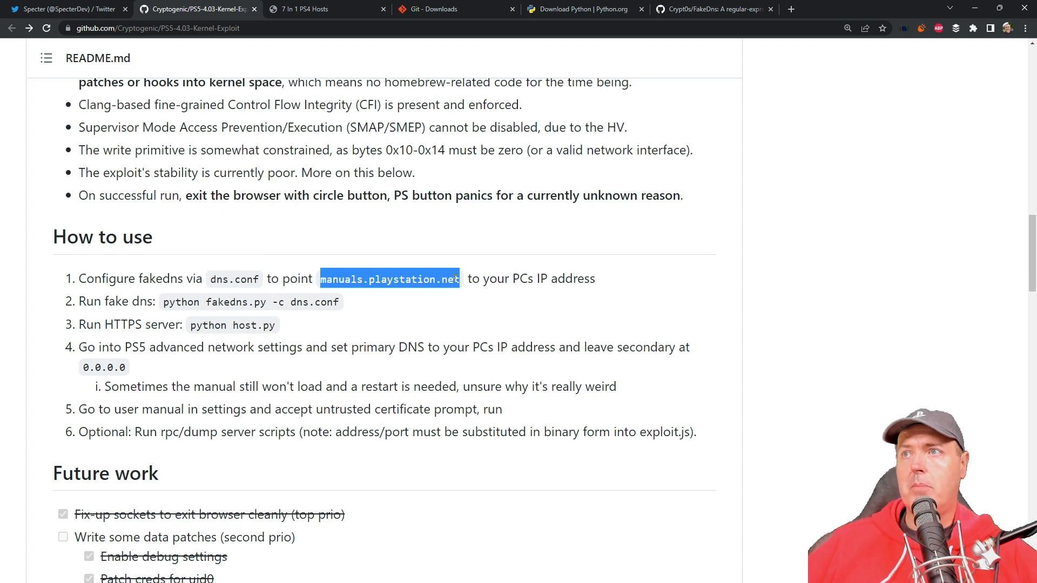
pyautogui.moveTo(523, 279)
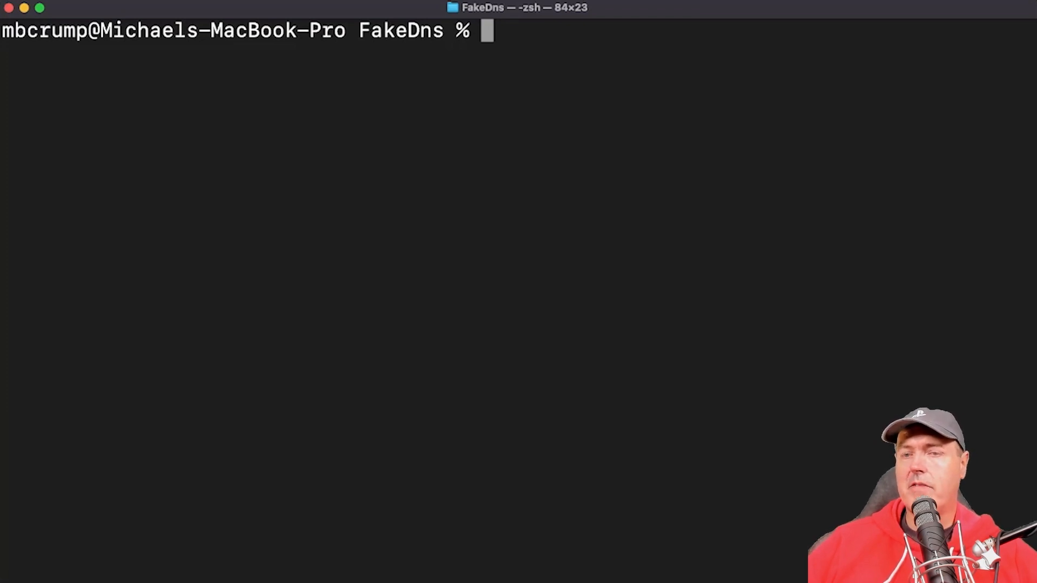
# - Open dns.conf in nano and begin the record 'A manuals.playstation.net'
pyautogui.write('nano')
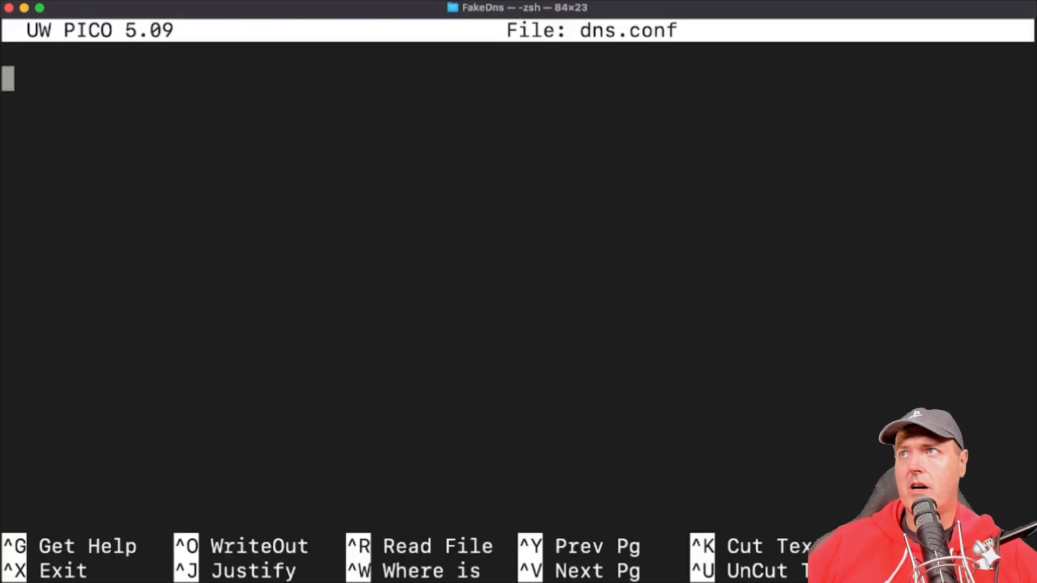
pyautogui.write('A')
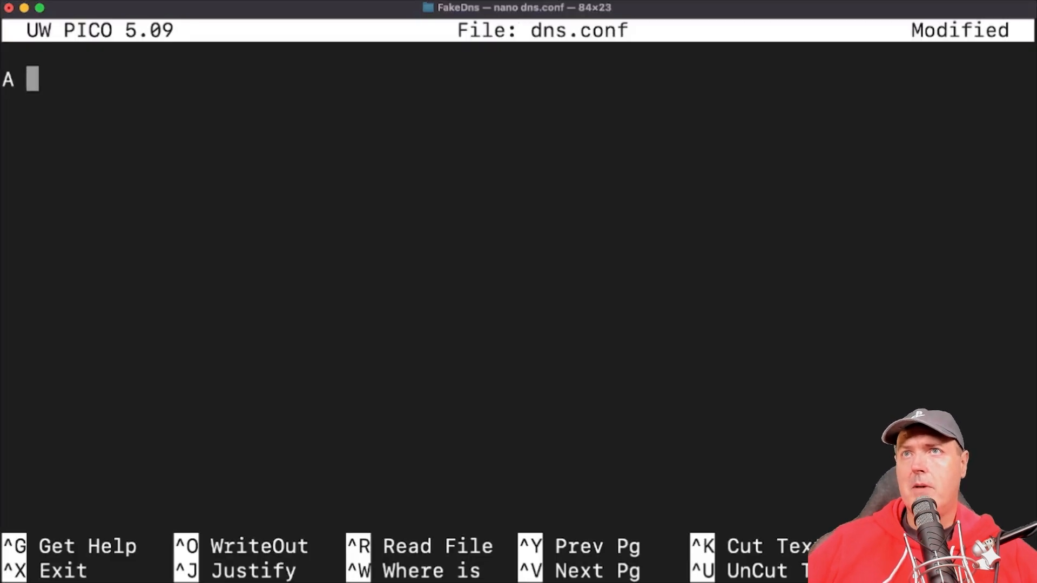
pyautogui.write('manuals.playstation.net')
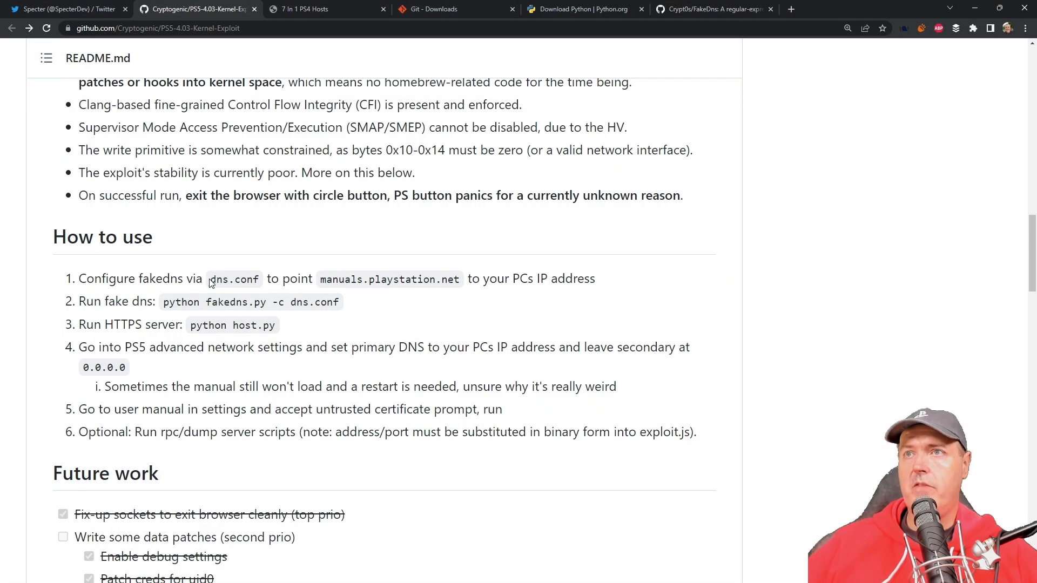
# - Select the hostname manuals.playstation.net in the README's first How to use step
pyautogui.doubleClick(233, 279)
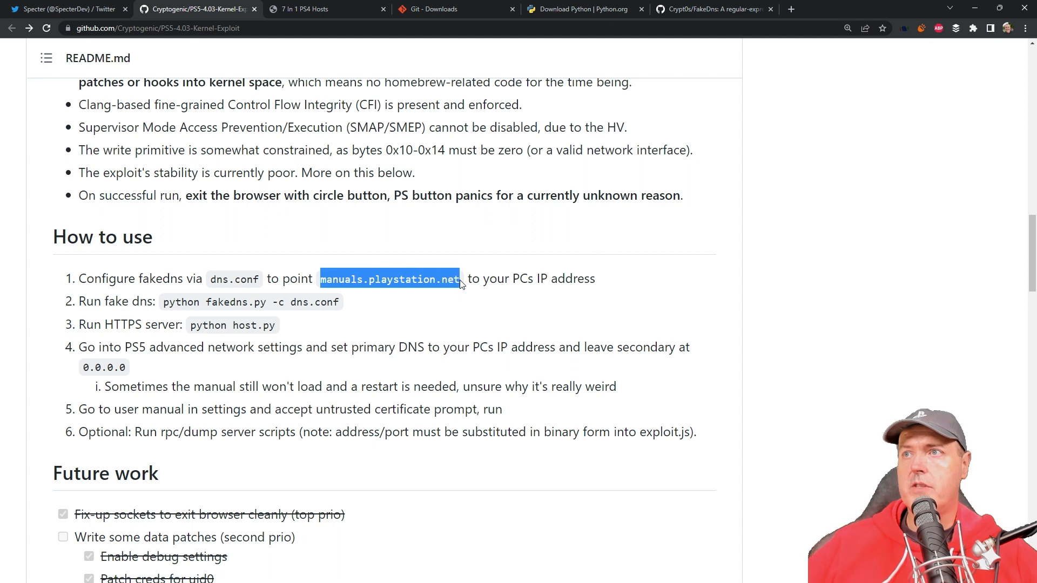
pyautogui.moveTo(113, 305)
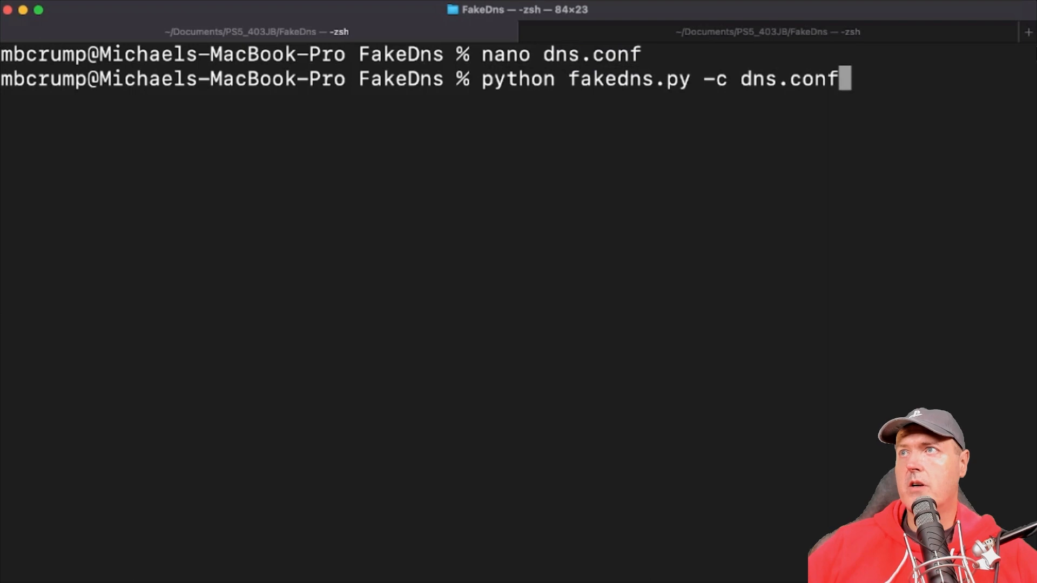
# - Run python fakedns.py -c dns.conf to start the fake DNS server
pyautogui.press('Return')
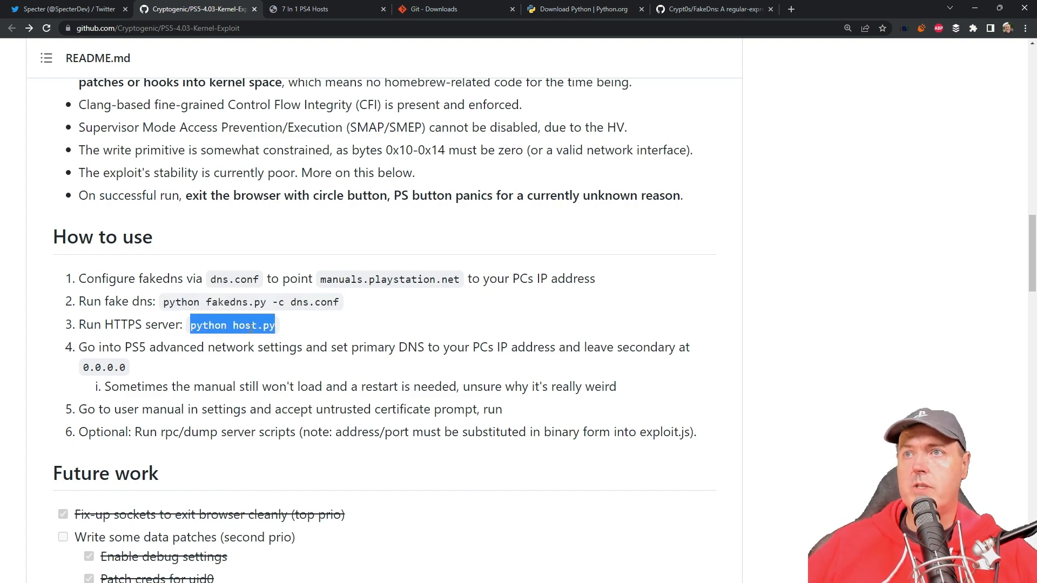
# - Scroll up from the README's 'python host.py' step to the repository file list showing host.py
pyautogui.scroll(3)
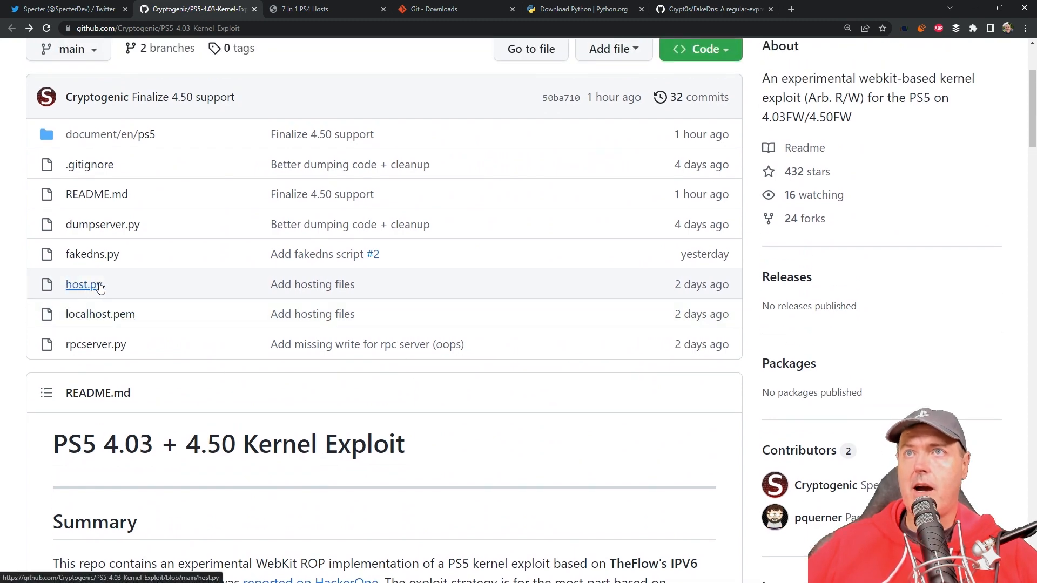
pyautogui.scroll(3)
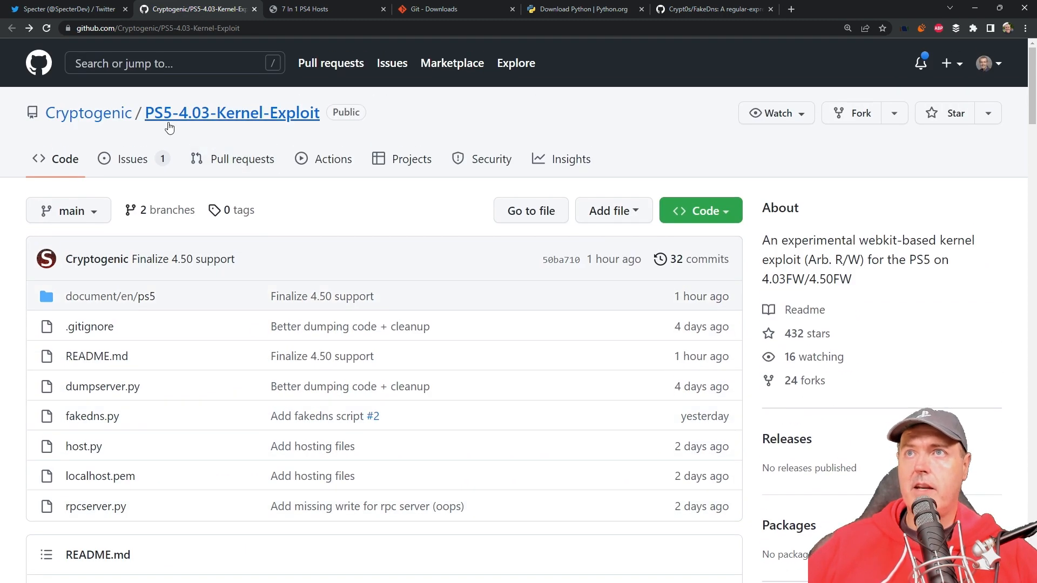
pyautogui.moveTo(316, 123)
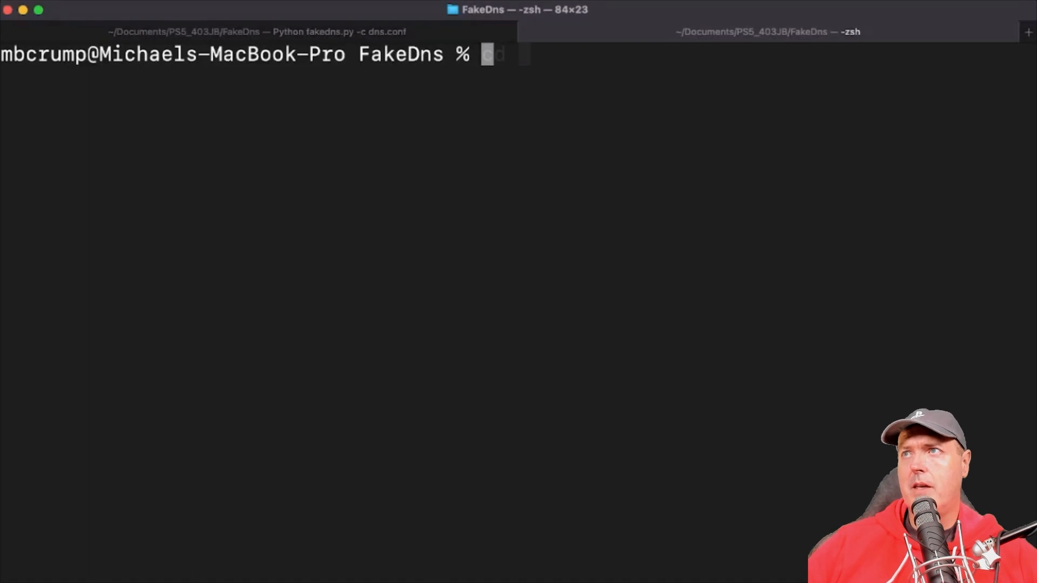
# - Move up one directory and list the PS5_403JB folder contents with ls -l
pyautogui.write('cd ..')
pyautogui.write('l')
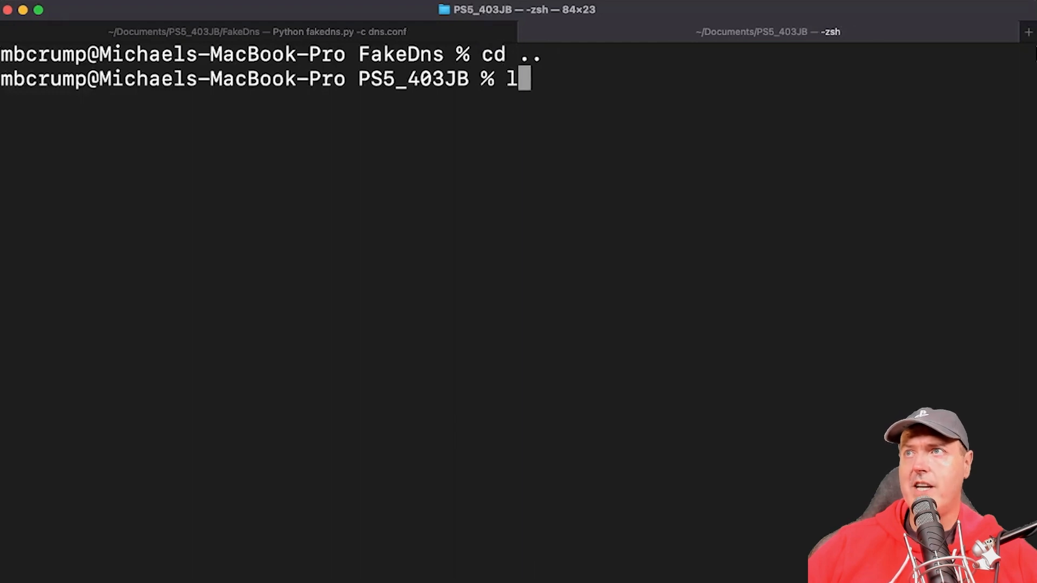
pyautogui.write('s')
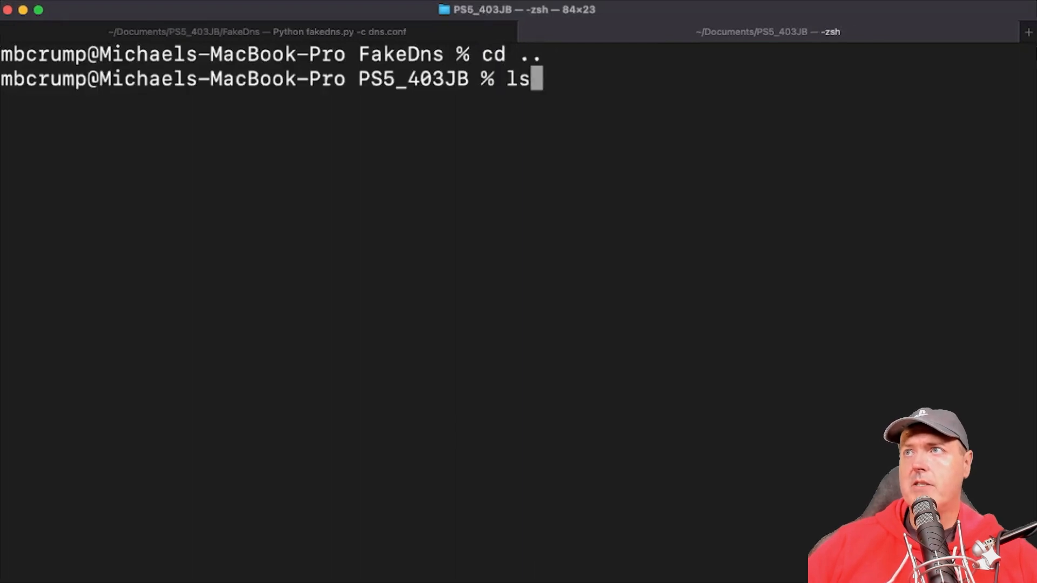
pyautogui.write('-l')
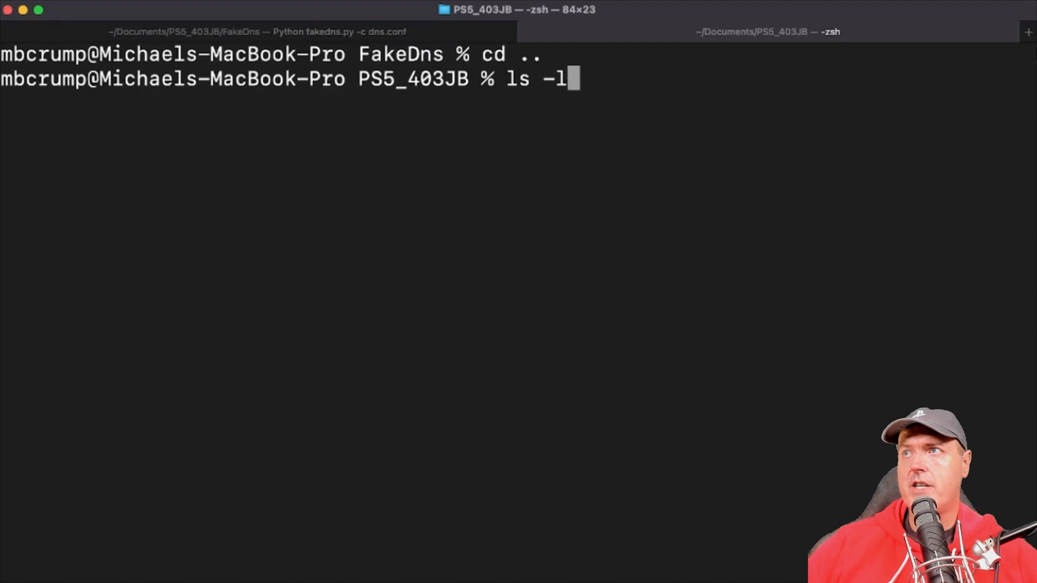
pyautogui.press('Return')
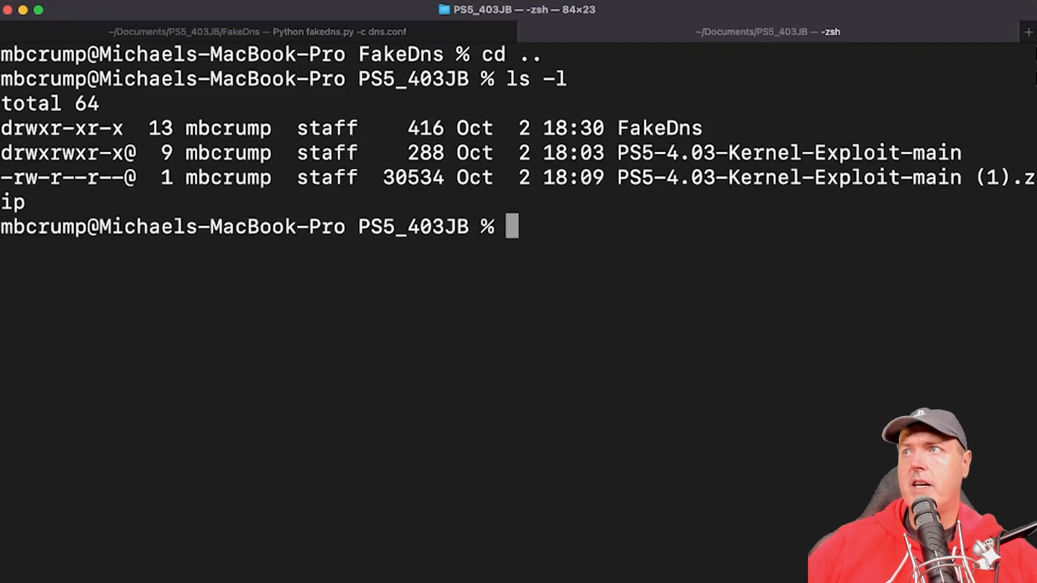
pyautogui.moveTo(94, 336)
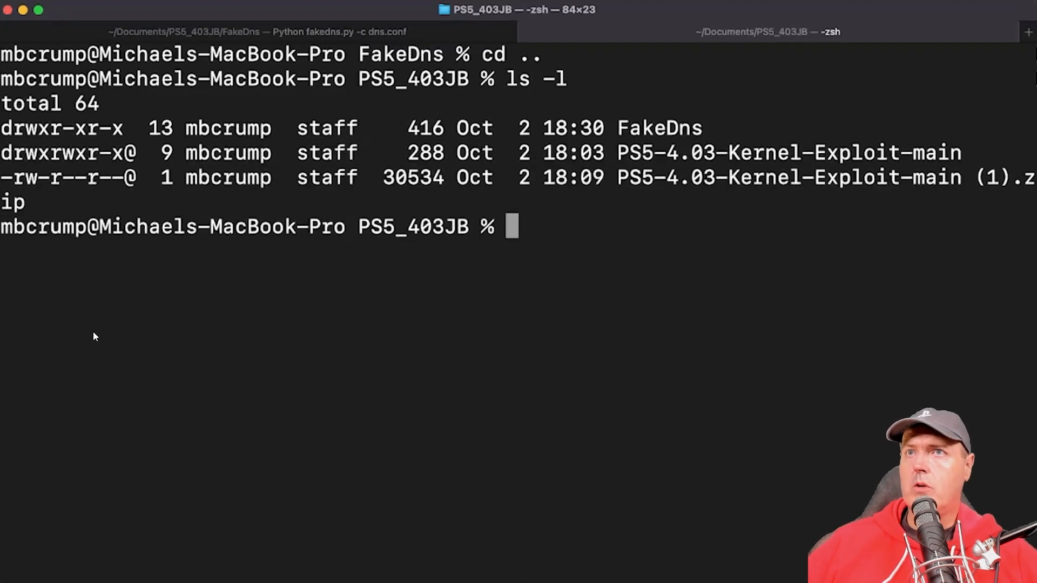
pyautogui.moveTo(914, 154)
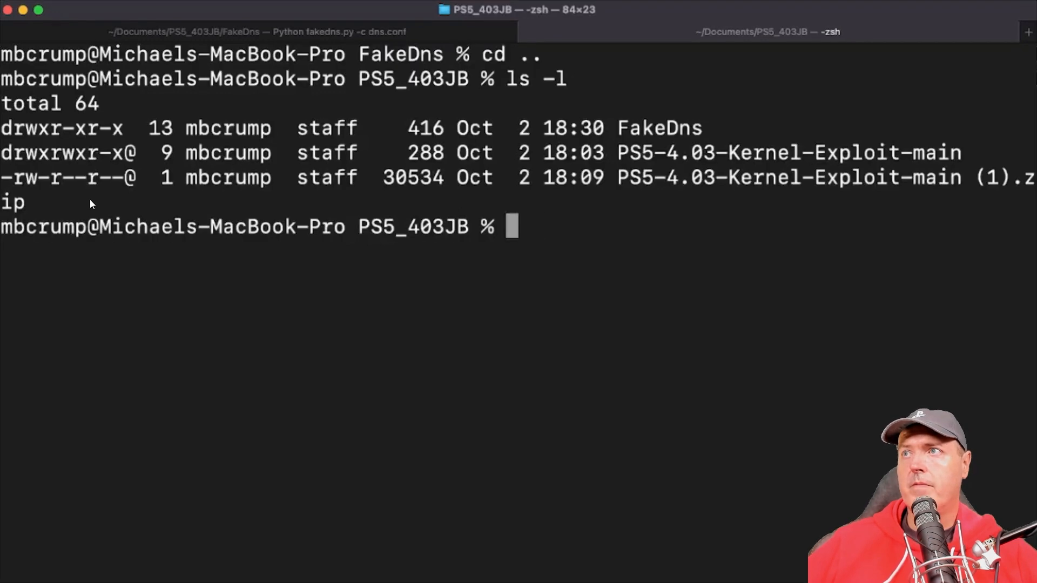
# - Enter PS5-4.03-Kernel-Exploit-main and list its files, including host.py and localhost.pem
pyautogui.write('cd PS5-4.03-Kernel-Exploit-main')
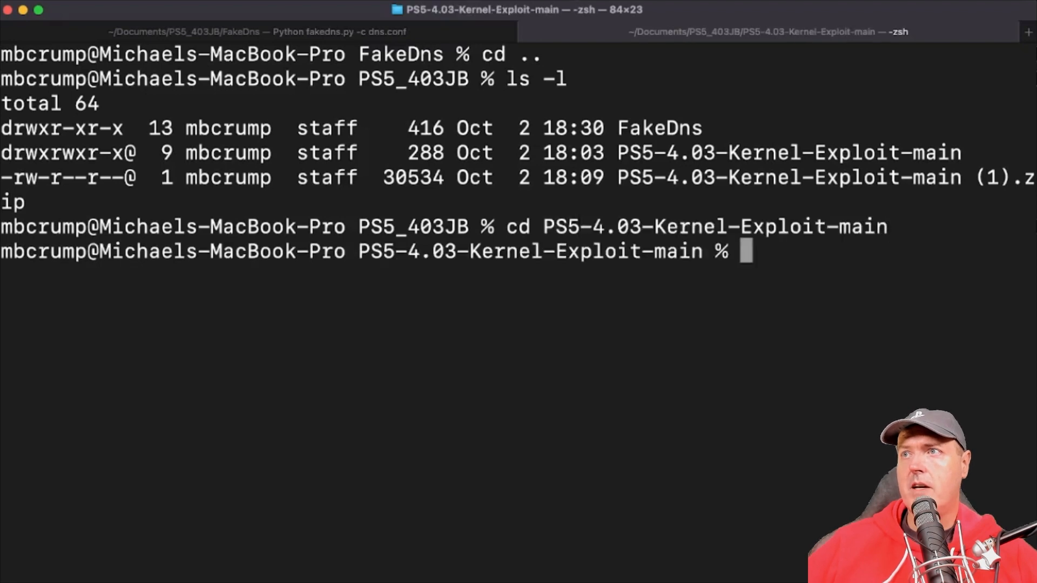
pyautogui.moveTo(655, 264)
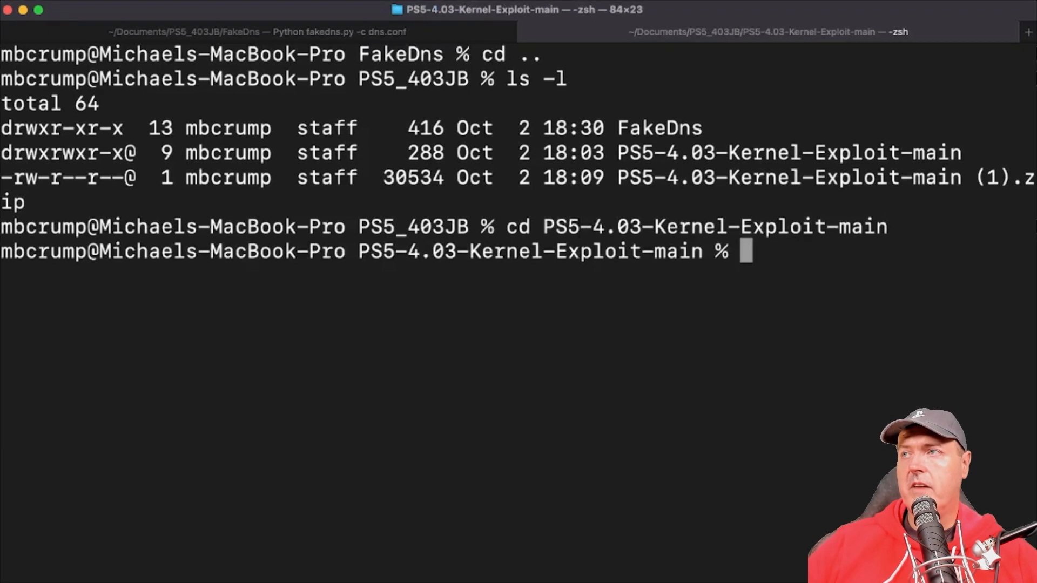
pyautogui.write('ls -')
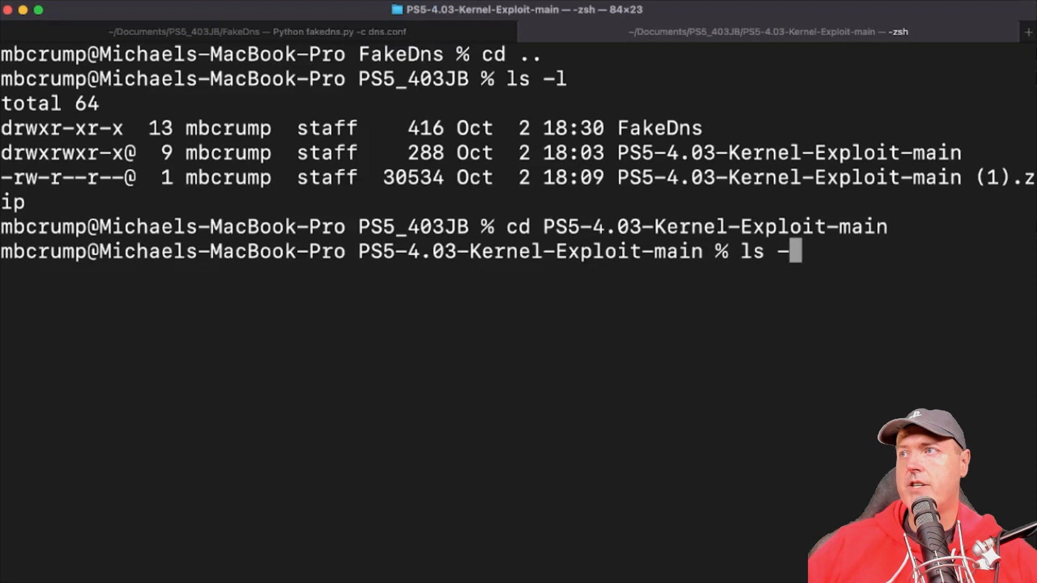
pyautogui.press('Return')
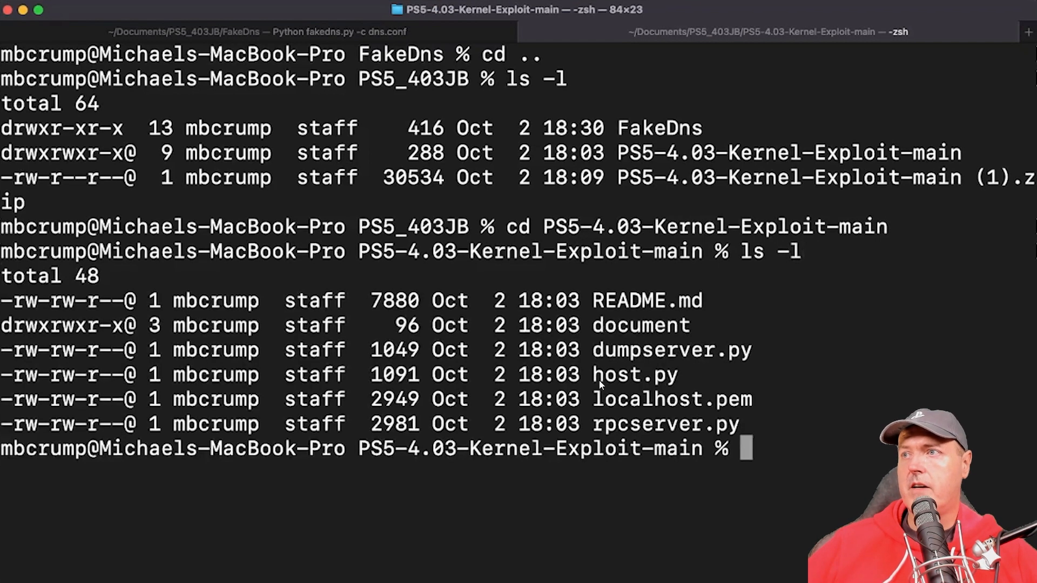
pyautogui.moveTo(678, 390)
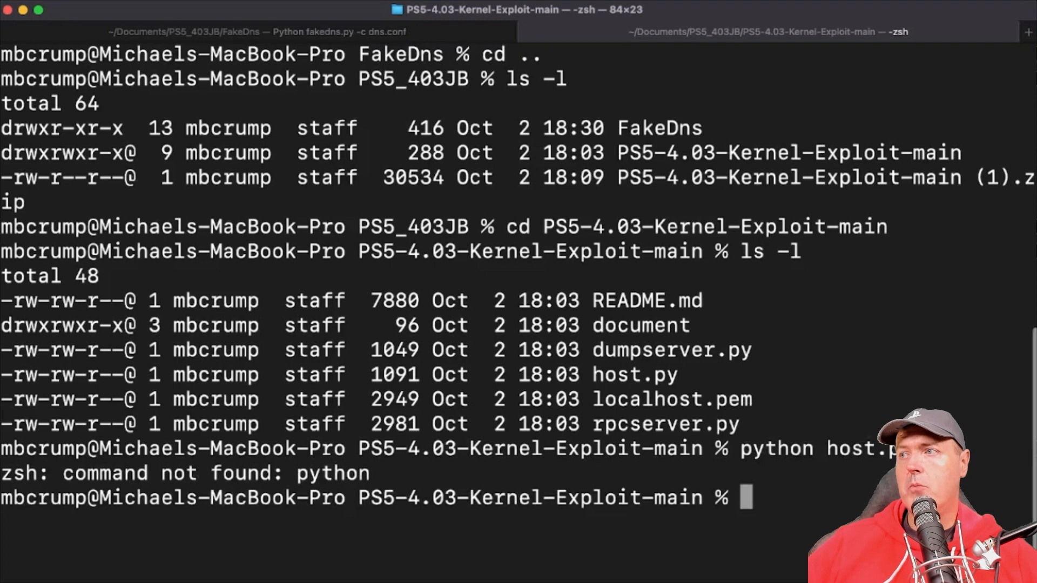
# - Launch the host.py HTTPS server with 'python3 host.py' instead of plain python
pyautogui.write('python host')
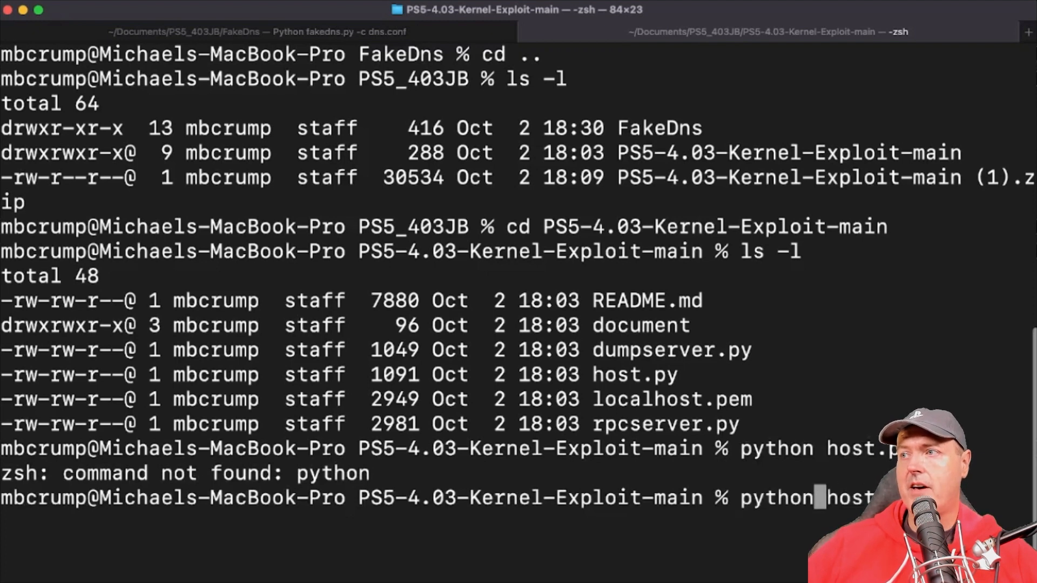
pyautogui.write('3')
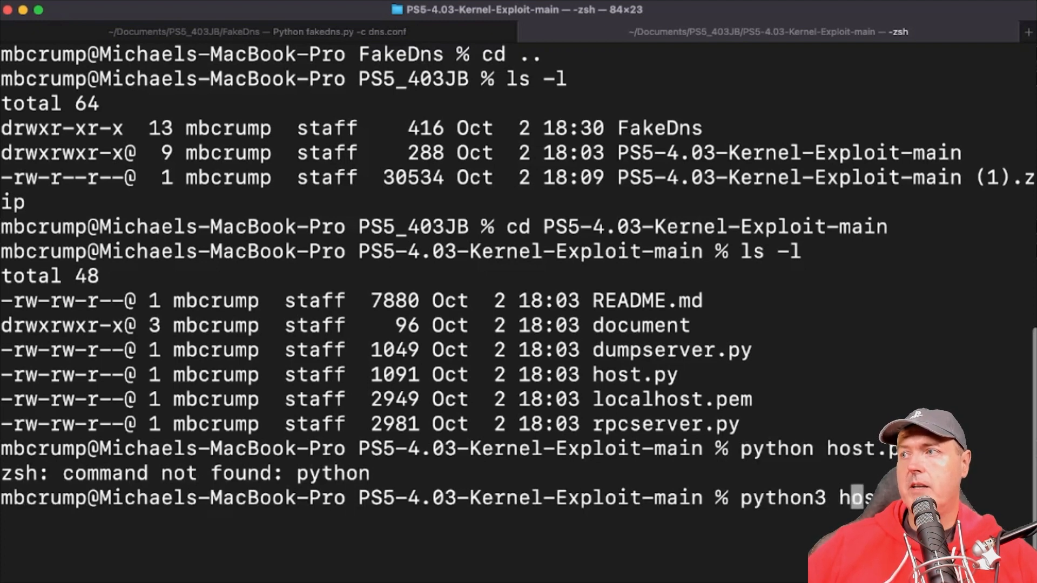
pyautogui.press('Return')
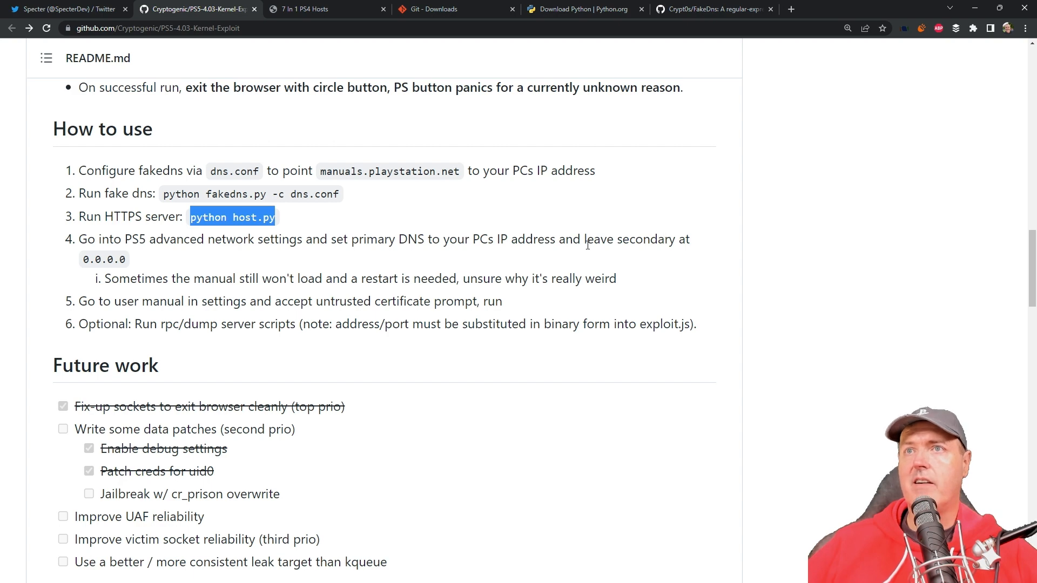
pyautogui.moveTo(133, 261)
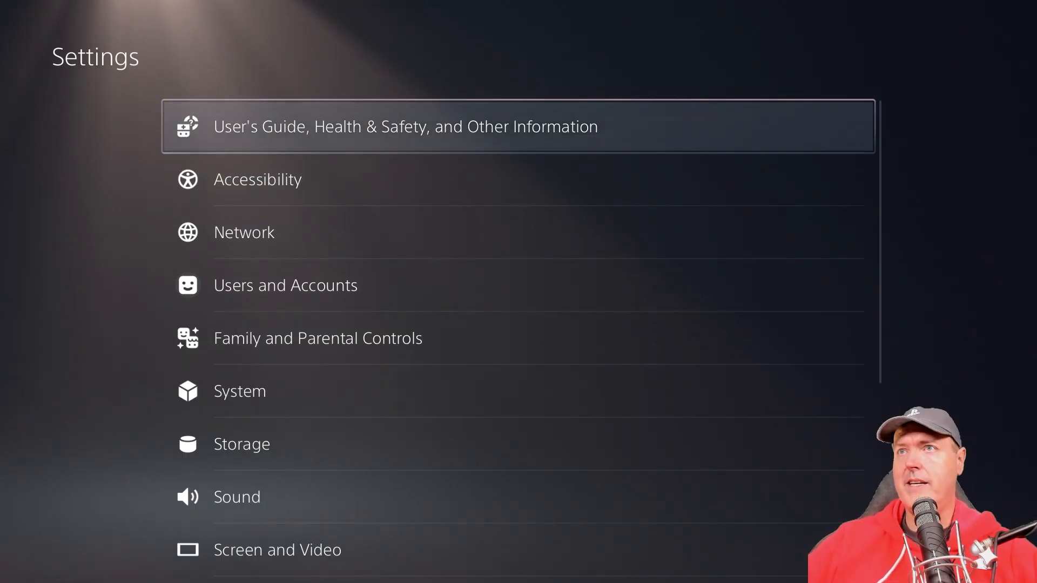
# - Go through Network > Settings > Set Up Internet Connection to ROLLTIDE's Advanced Settings
pyautogui.click(244, 232)
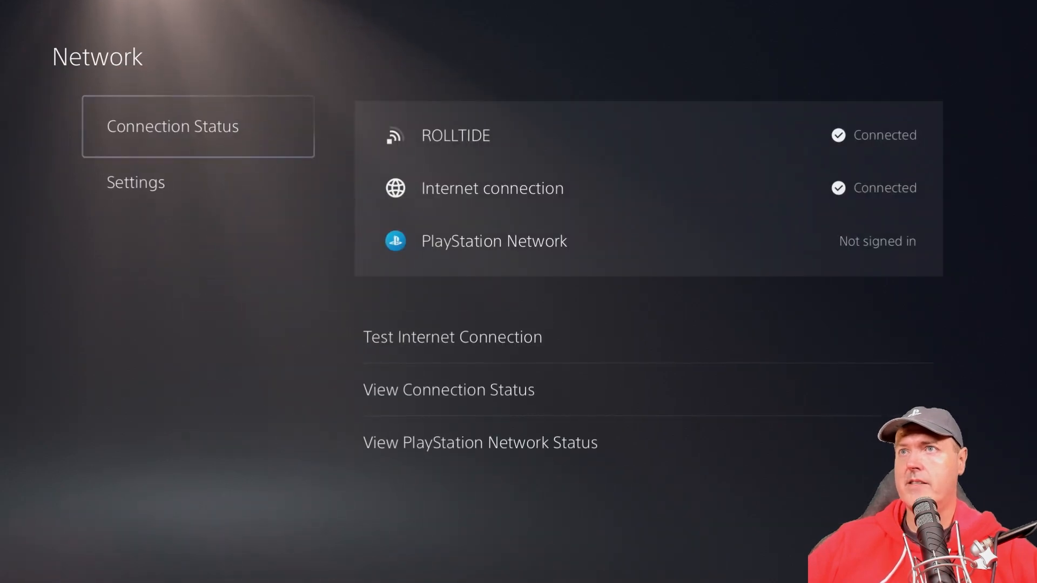
pyautogui.click(135, 182)
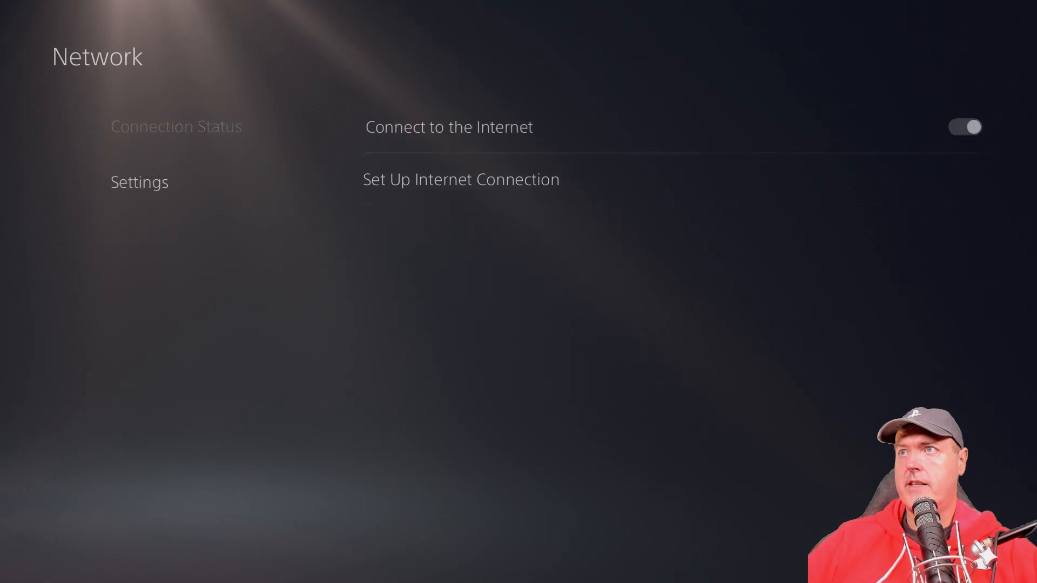
pyautogui.click(461, 180)
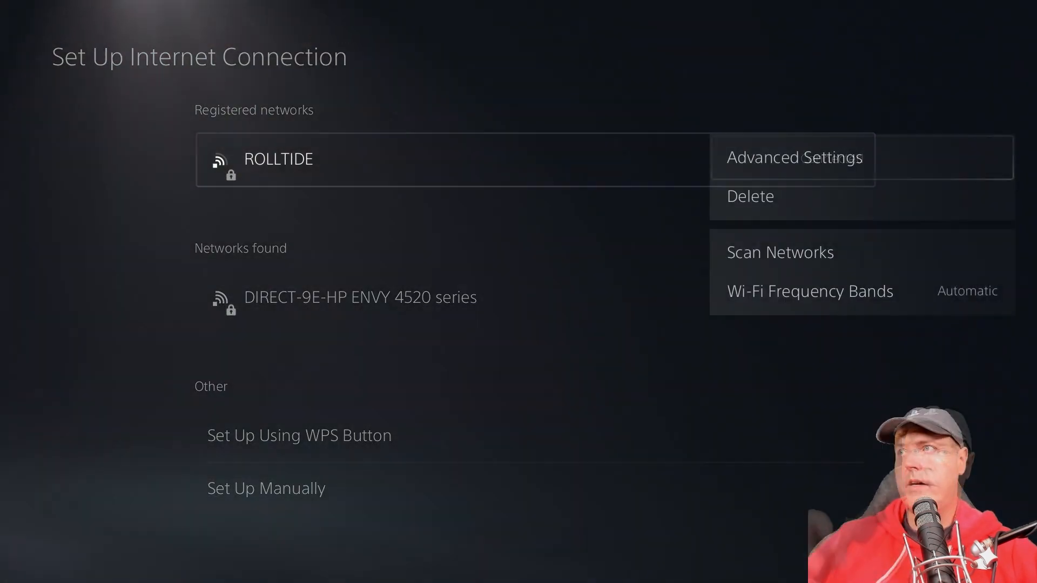
pyautogui.click(792, 158)
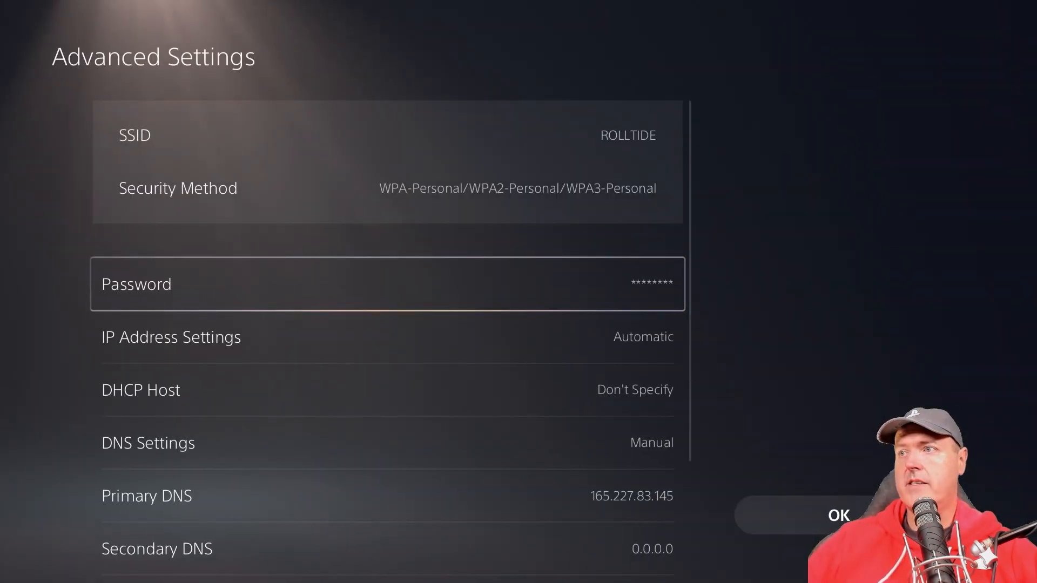
# - Confirm primary DNS 165.227.83.145 and secondary DNS 0.0.0.0, then save with OK
pyautogui.scroll(-3)
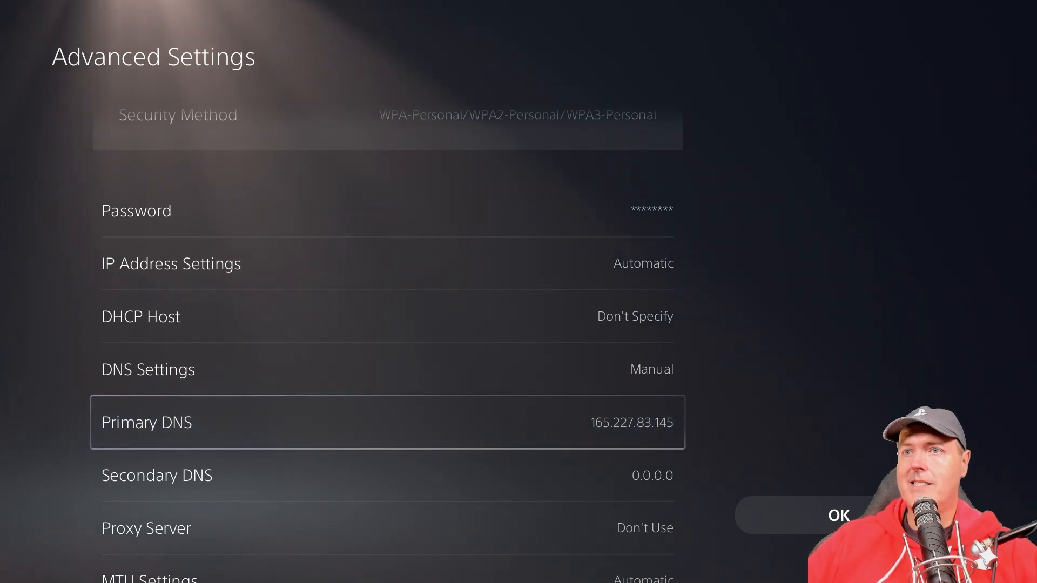
pyautogui.scroll(-3)
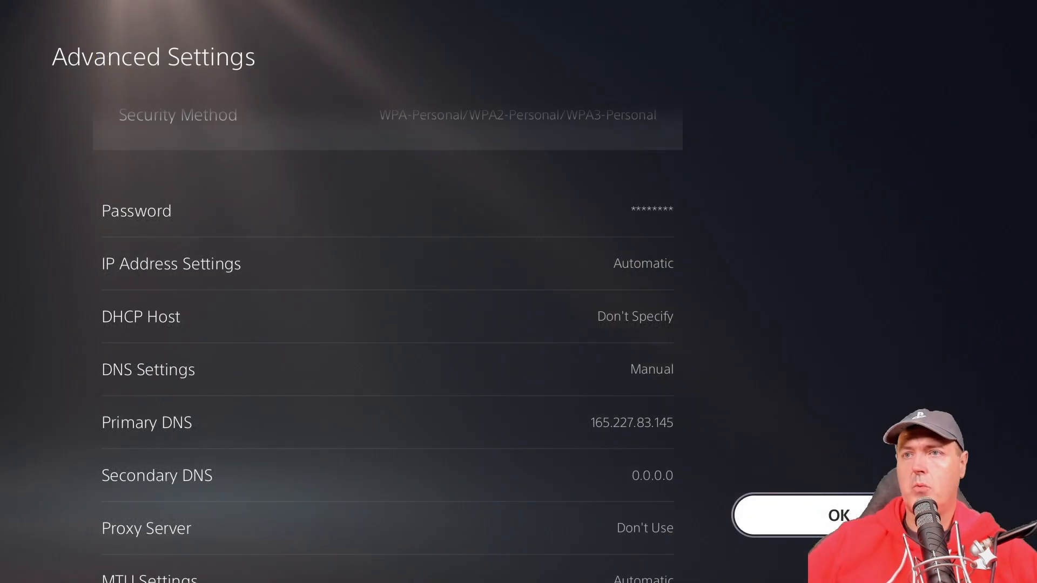
pyautogui.click(838, 516)
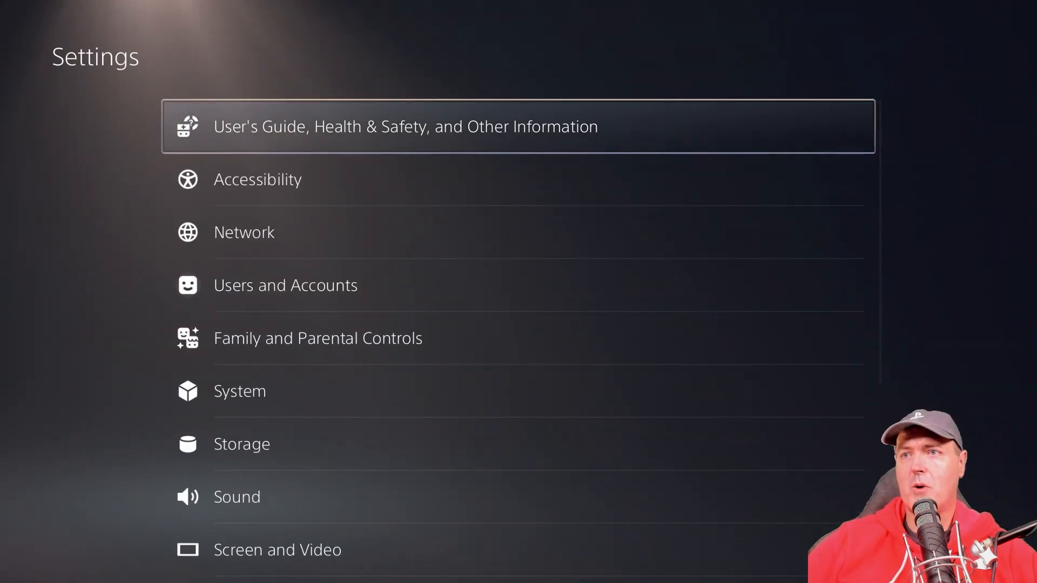
# - Scroll the main Settings menu down to the starred Debug Settings entry
pyautogui.scroll(-3)
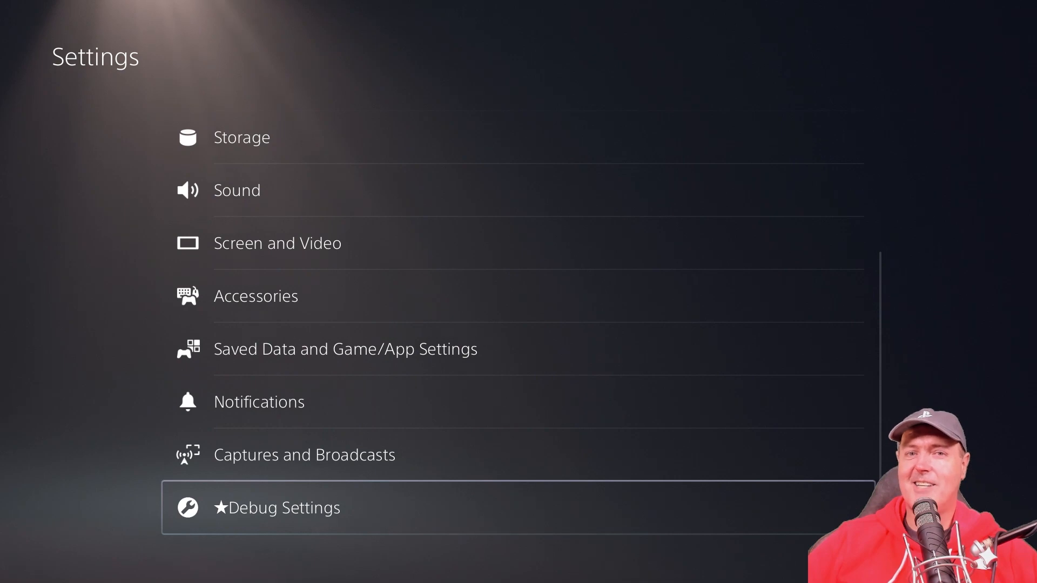